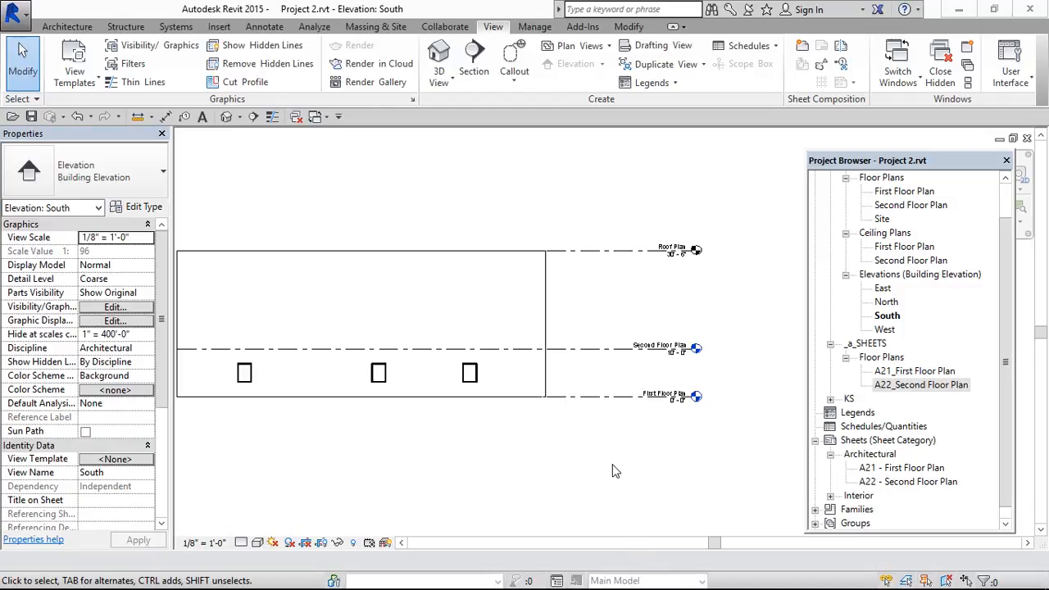
mouse_move(613, 469)
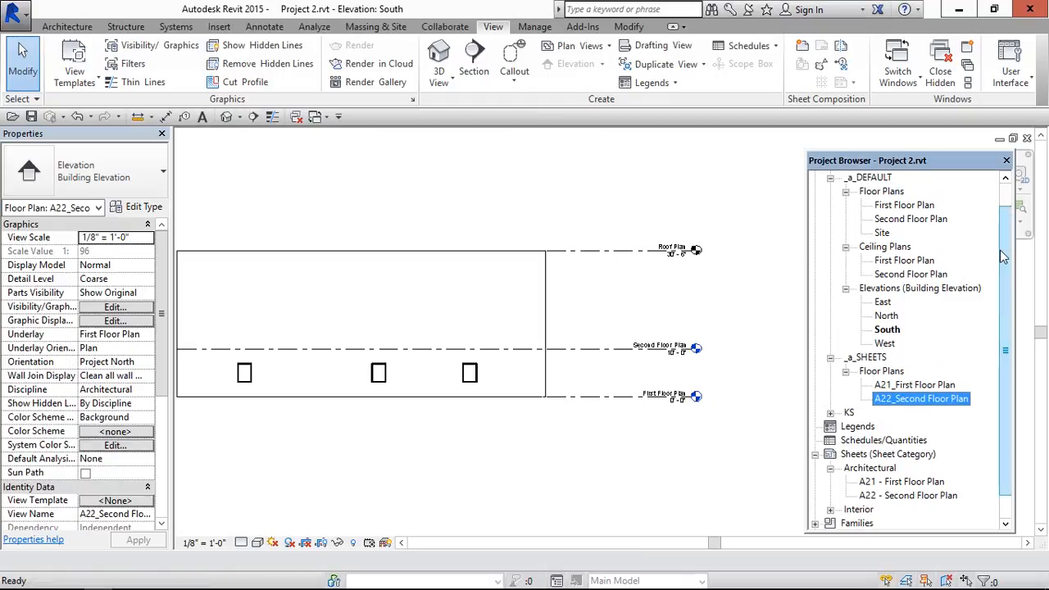
- Place a level at 18'-6" and name it Third Floor Plan in Properties
click(909, 220)
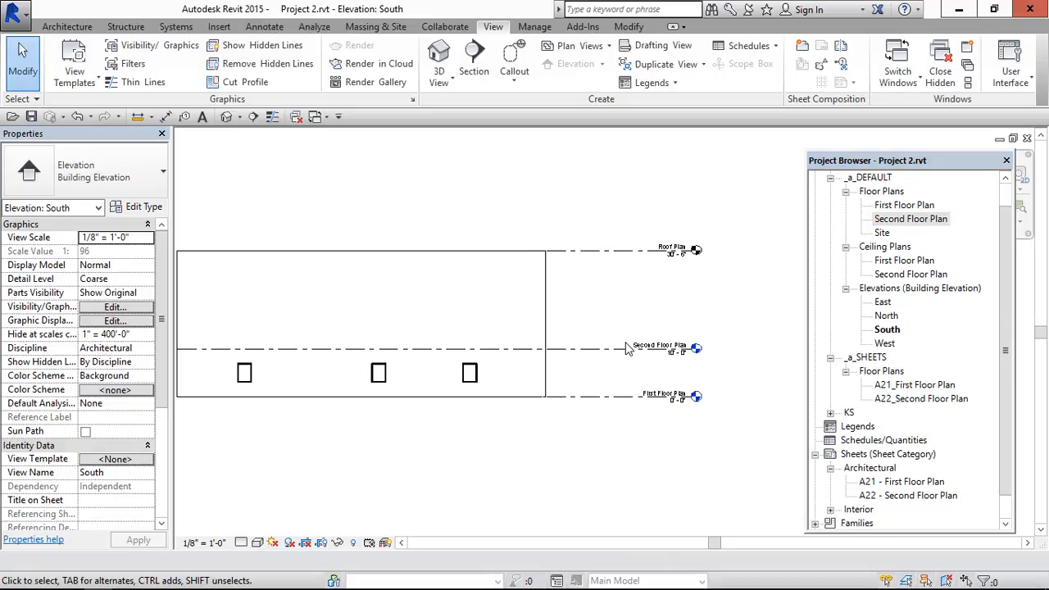
mouse_move(668, 331)
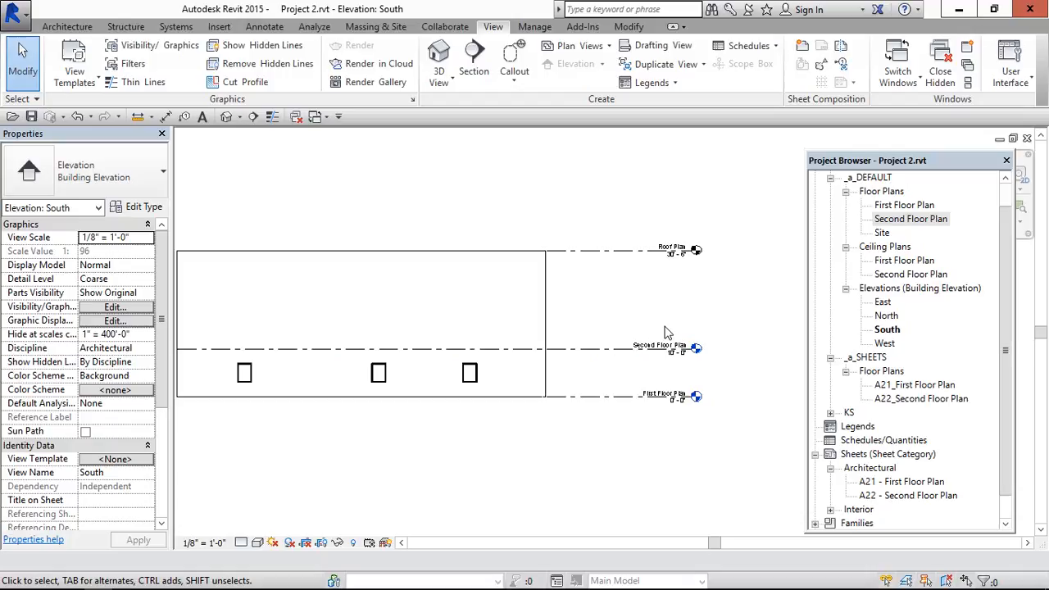
mouse_move(675, 310)
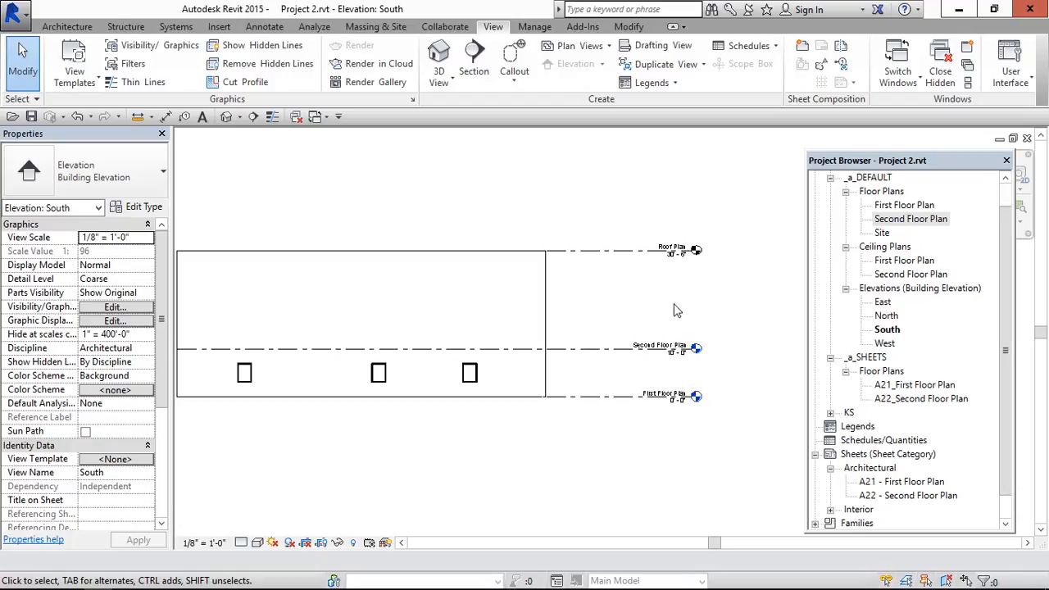
mouse_move(691, 285)
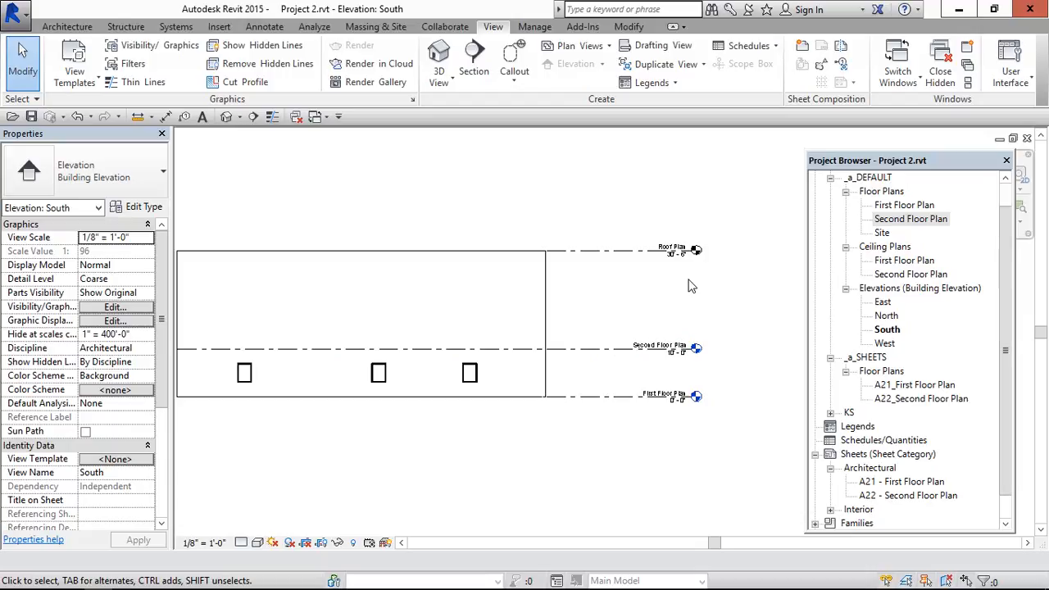
mouse_move(659, 312)
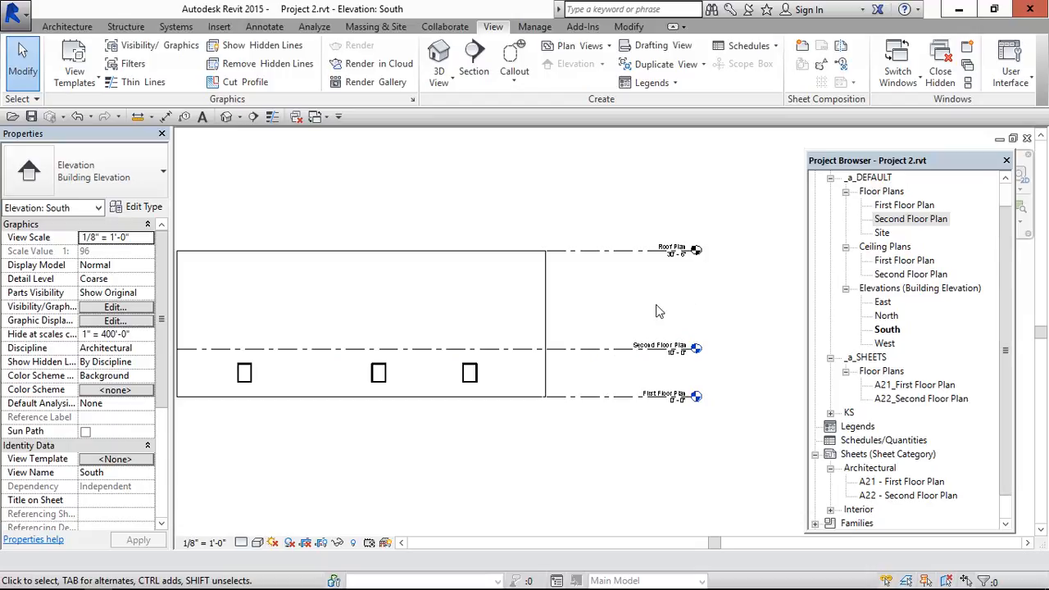
mouse_move(644, 333)
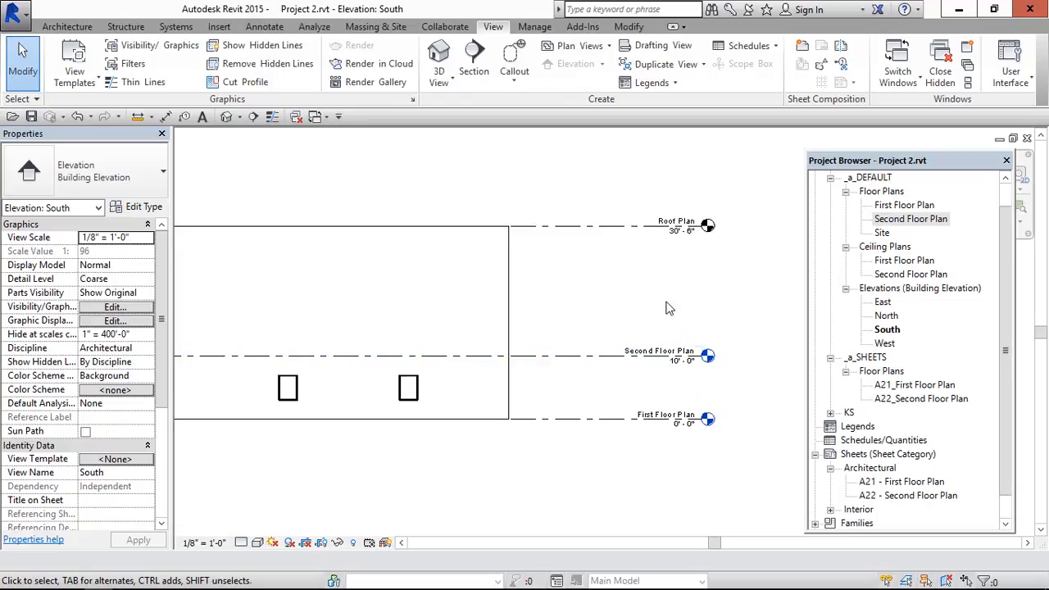
mouse_move(465, 160)
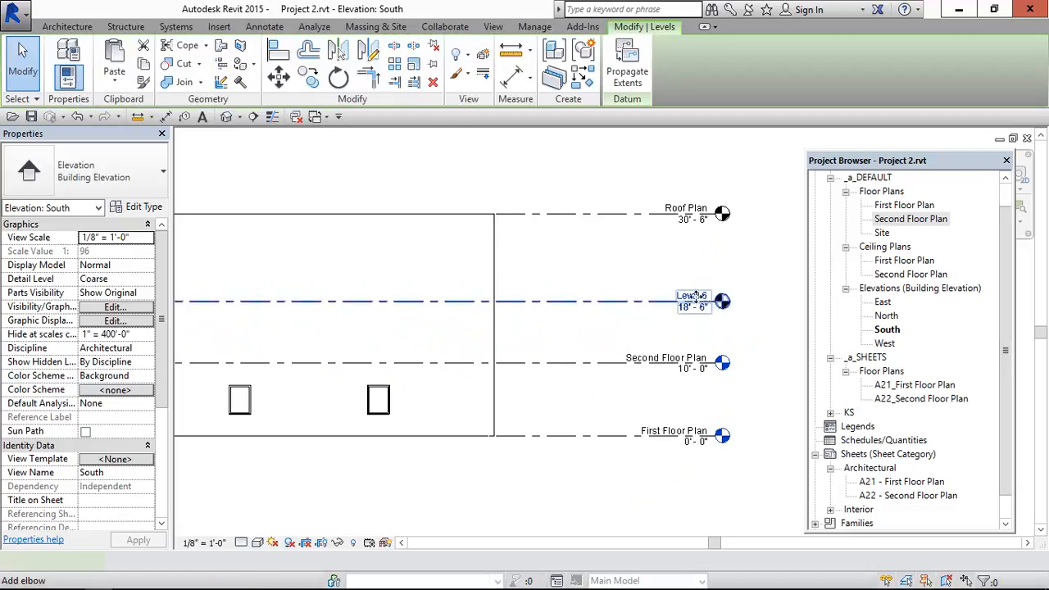
click(691, 294)
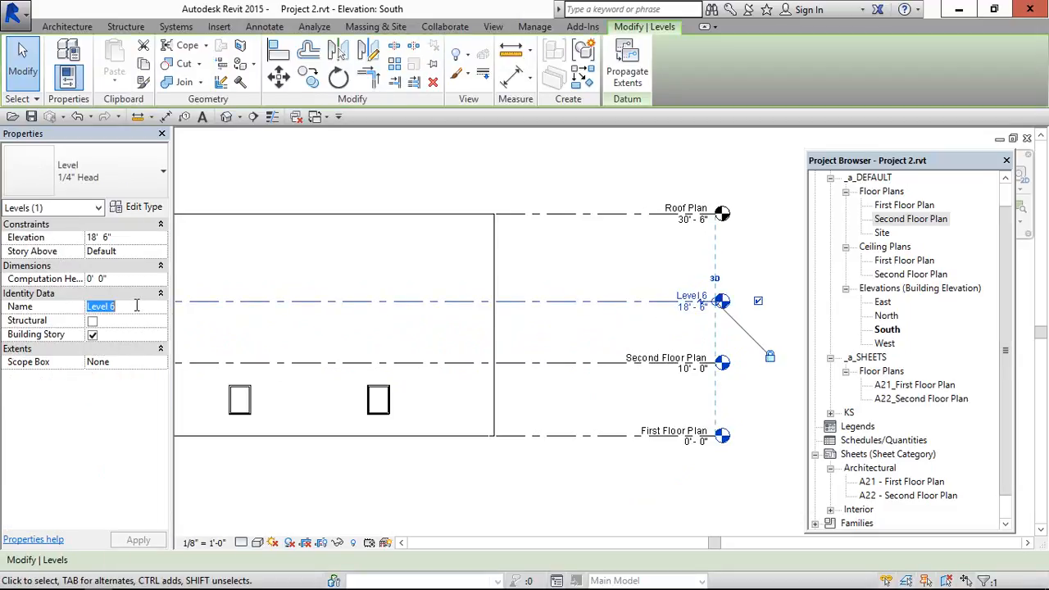
text(Third)
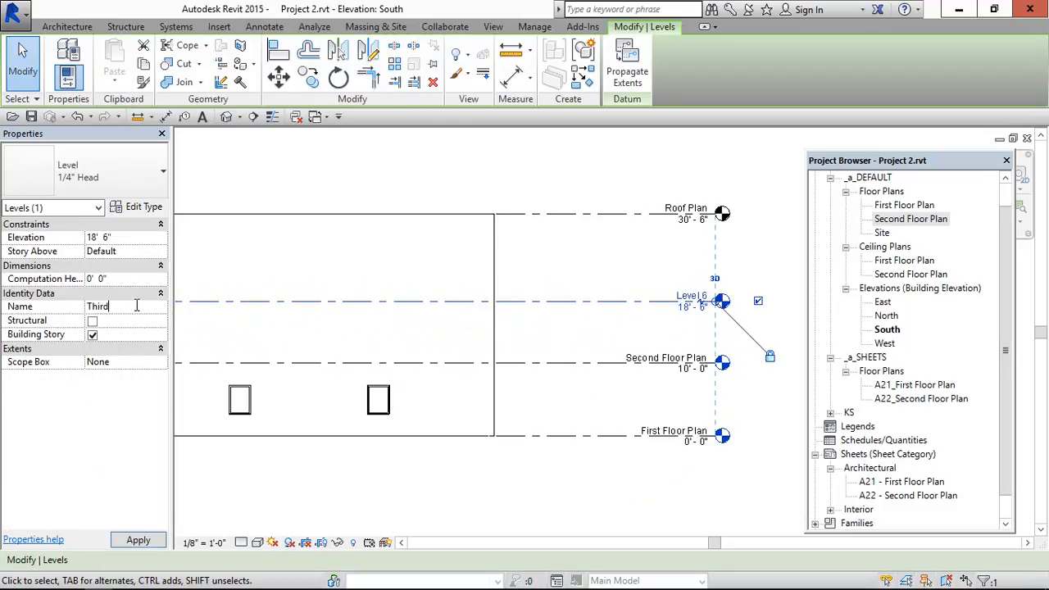
text(Floor)
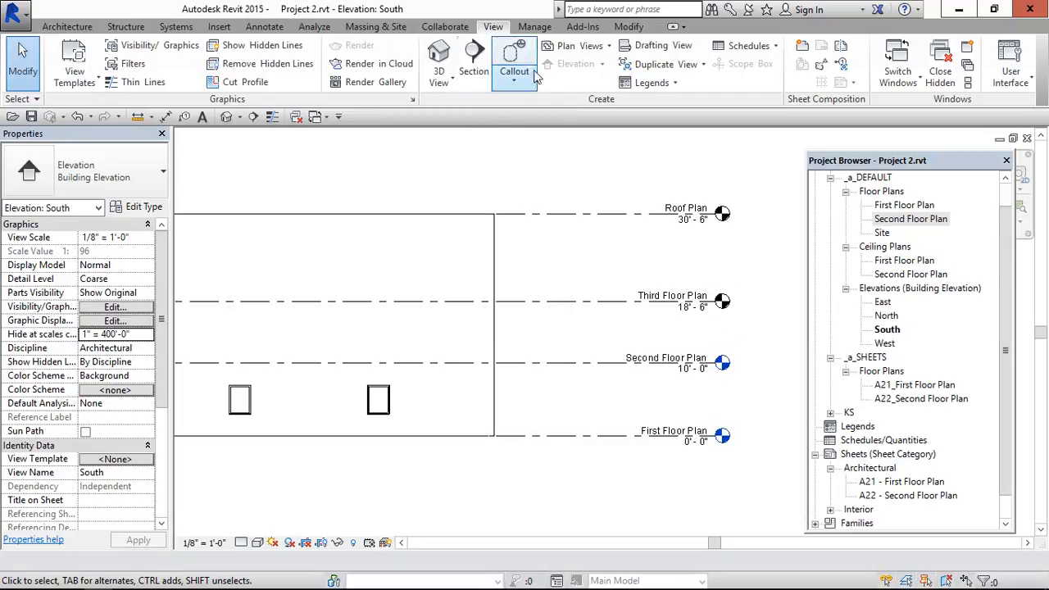
- Create a Floor Plan view for the Third Floor Plan level via View > Plan Views
click(574, 46)
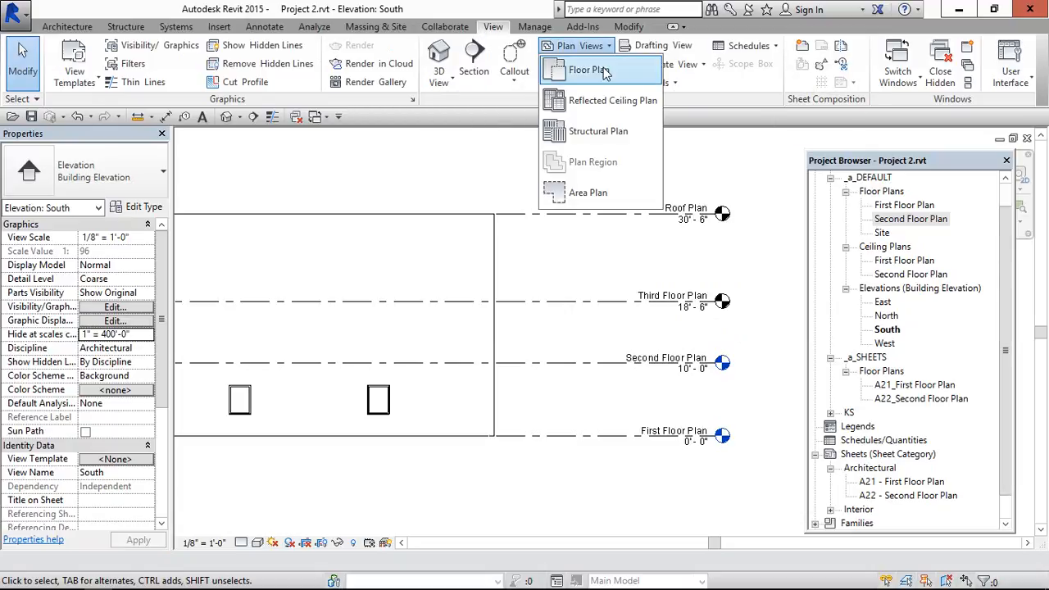
click(587, 69)
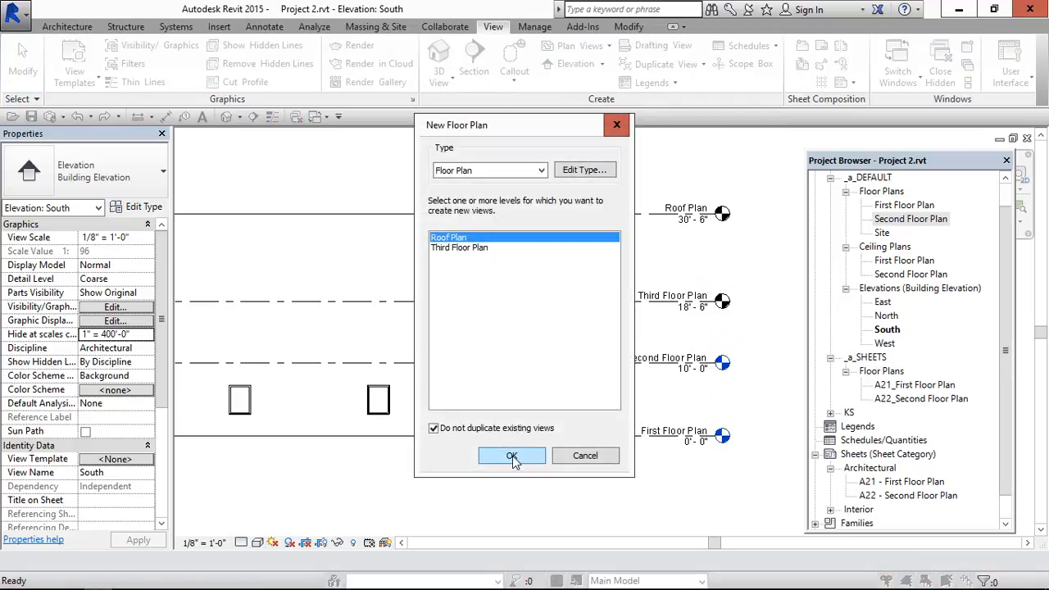
click(459, 247)
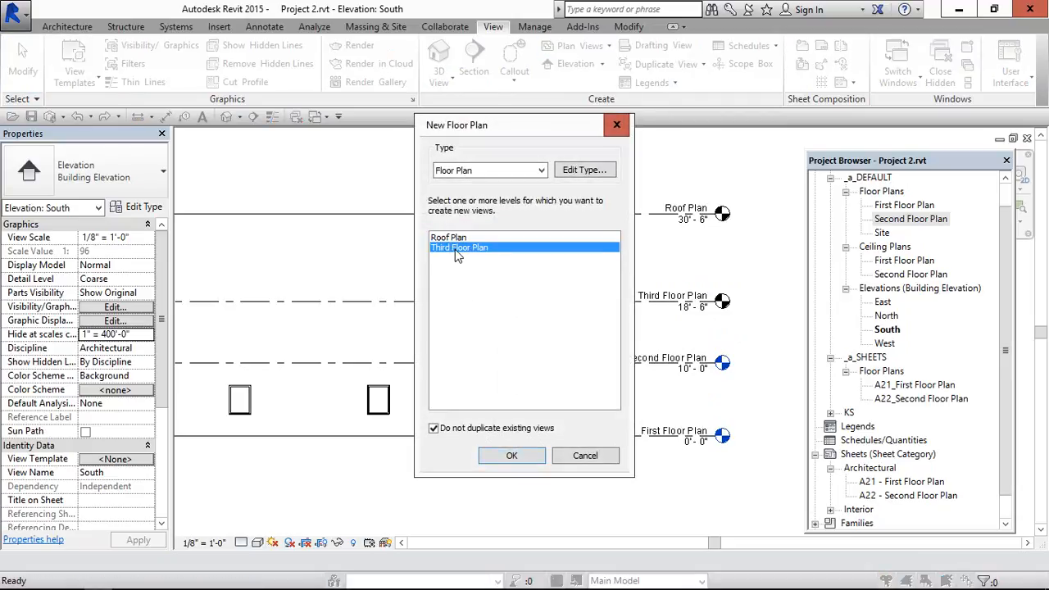
click(511, 456)
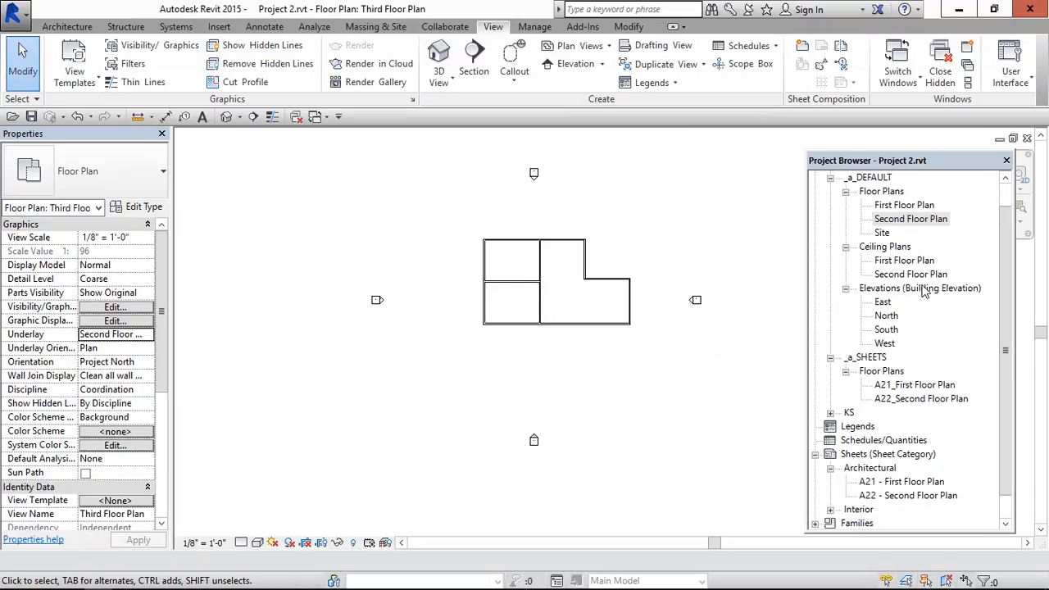
mouse_move(816, 243)
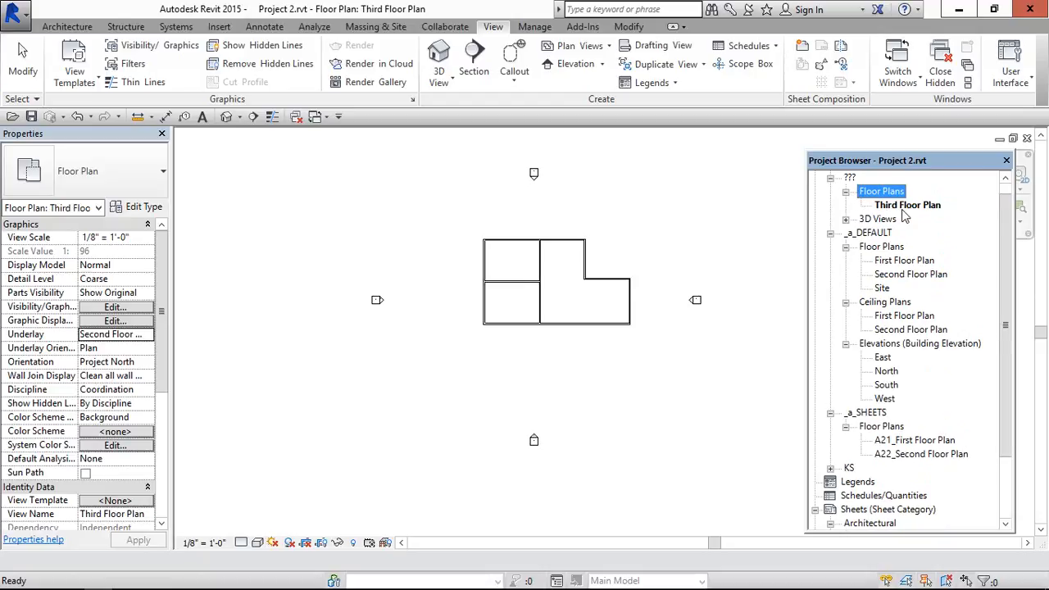
- Set the Third Floor Plan view's Project Views parameter to _a_SHEETS
click(908, 205)
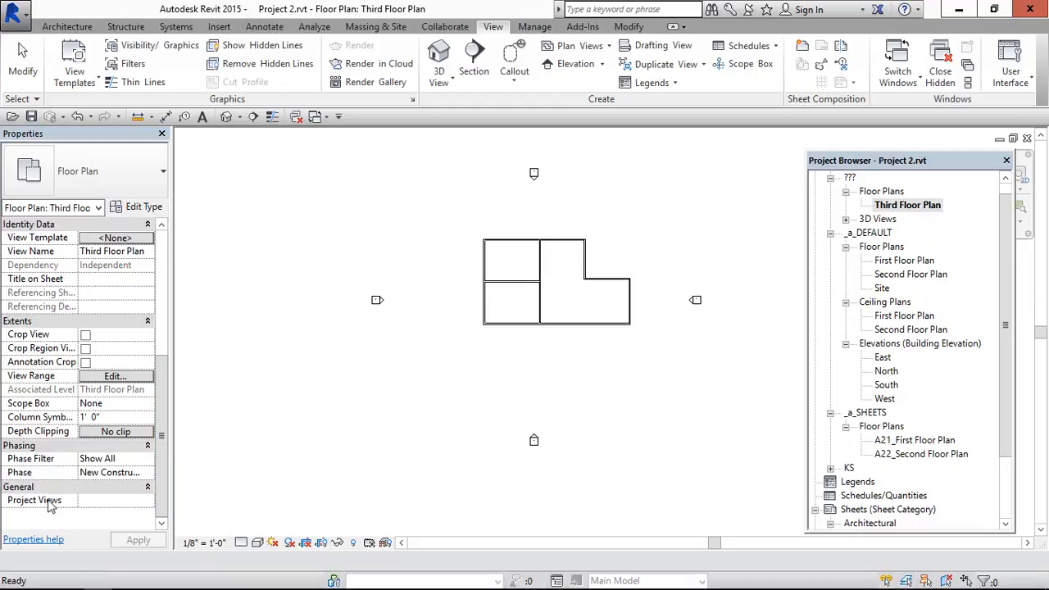
click(146, 500)
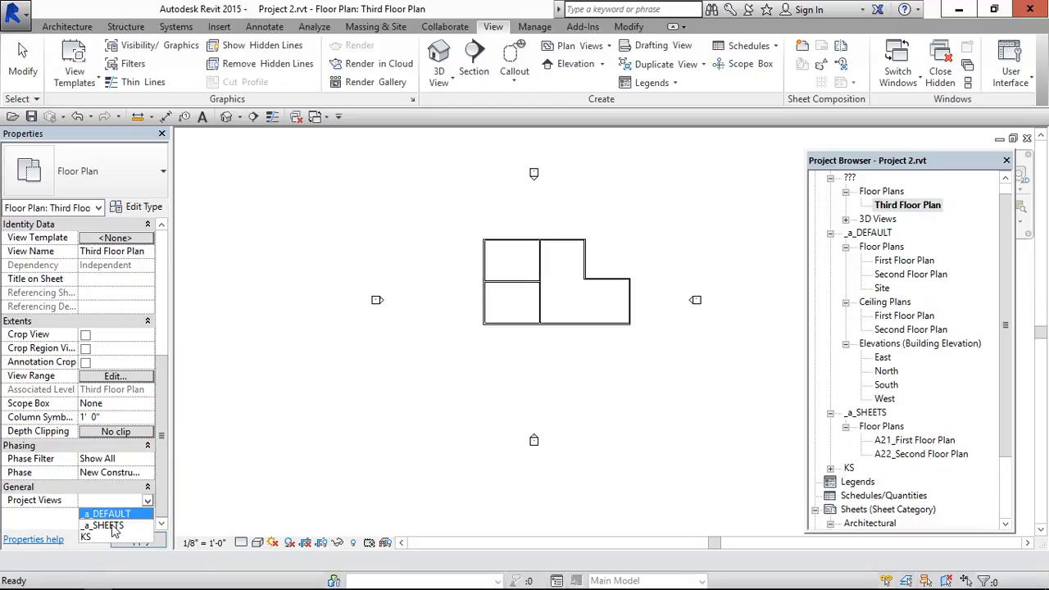
click(107, 524)
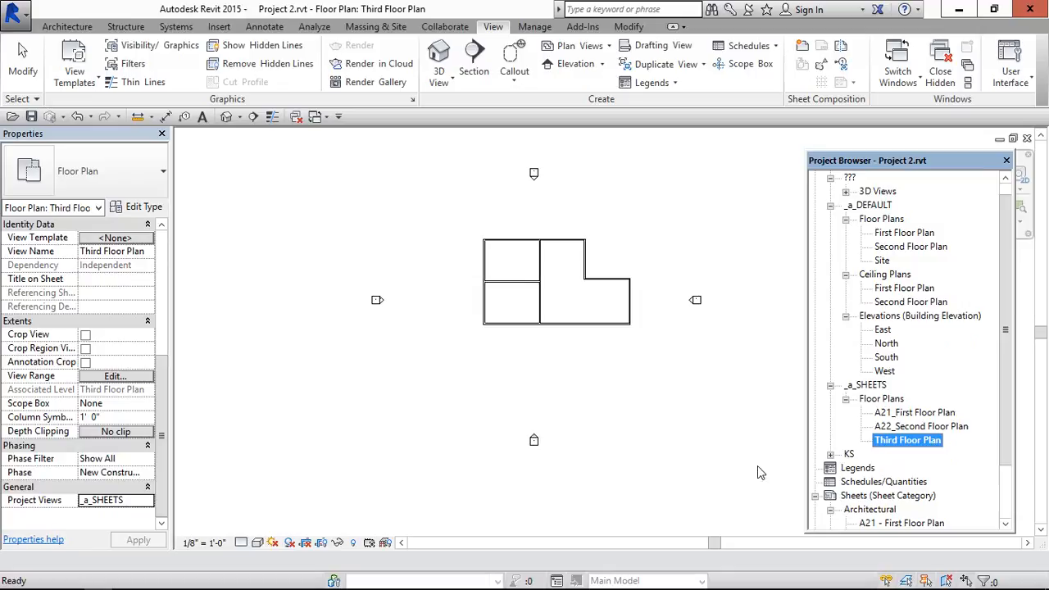
- Rename the view to A23_Third Floor Plan from the Project Browser
right_click(908, 439)
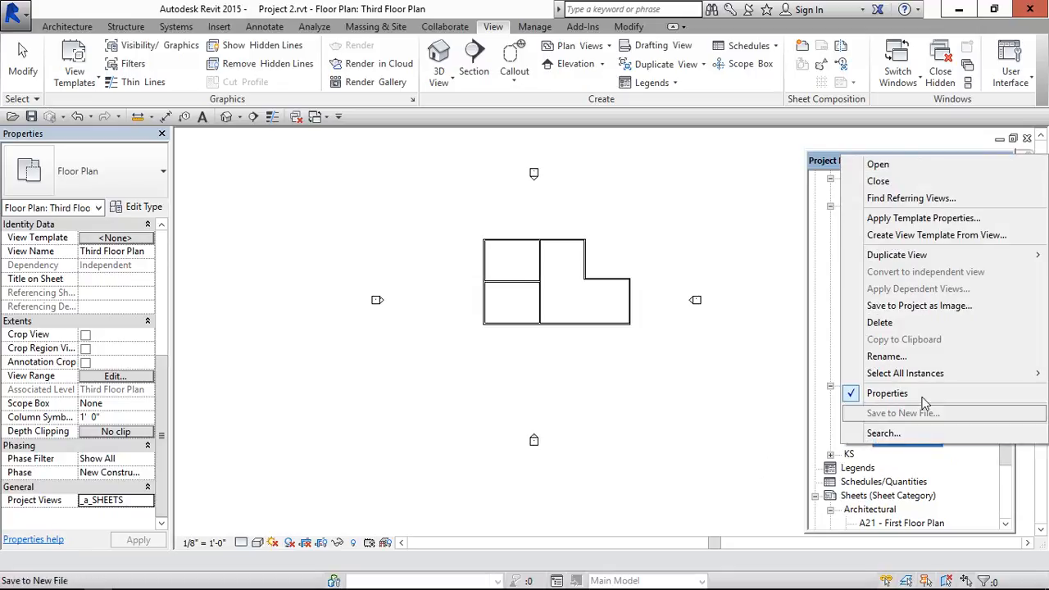
click(885, 356)
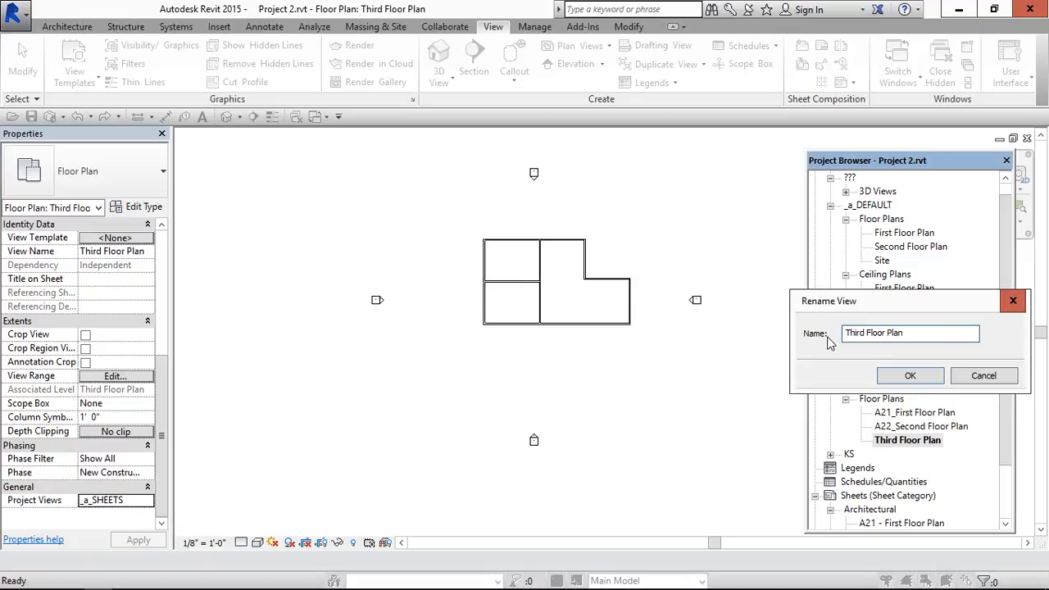
text(A23_)
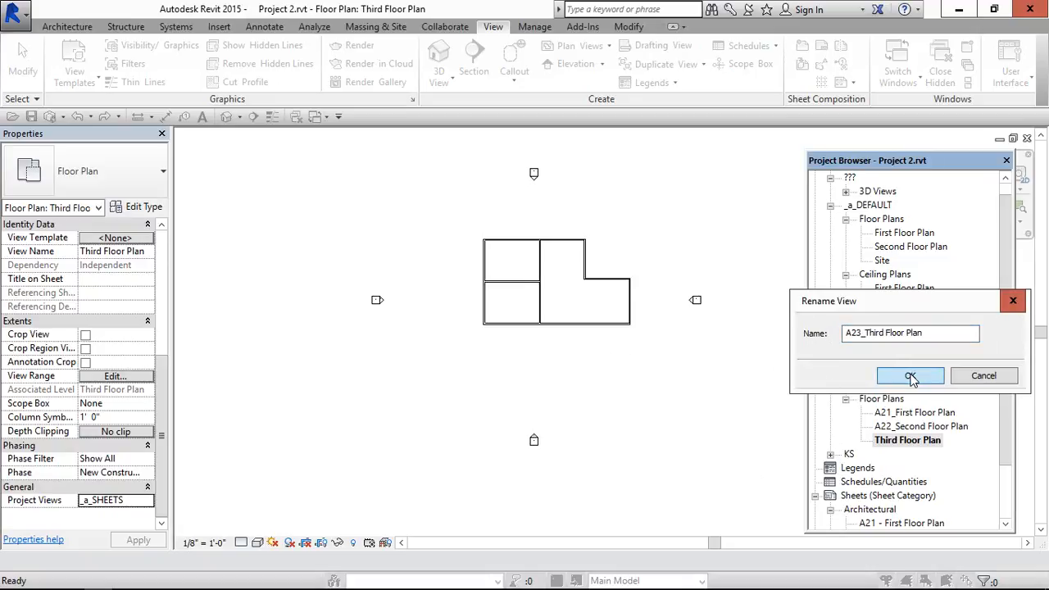
click(909, 375)
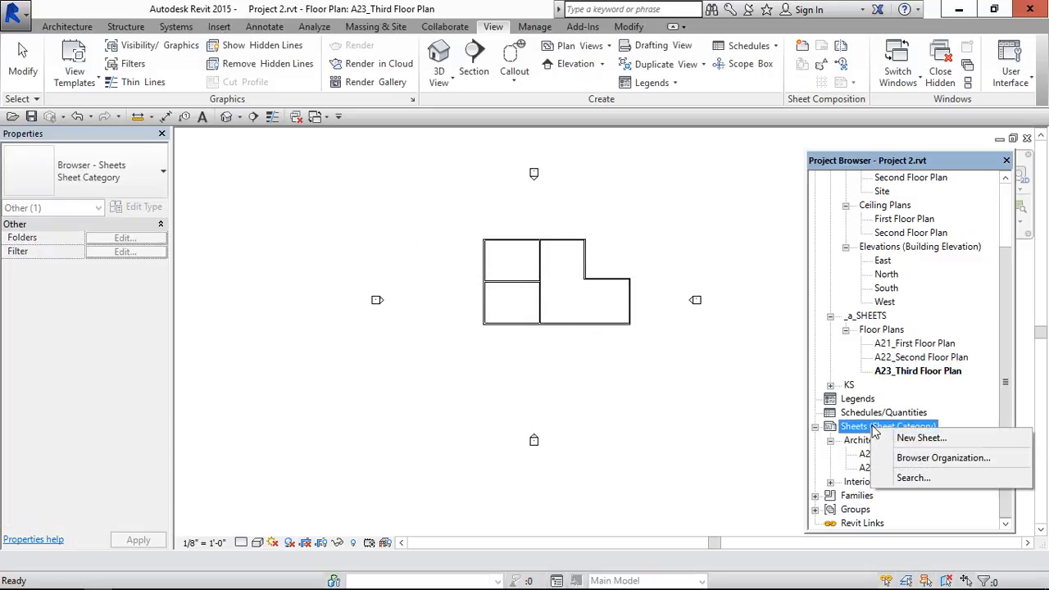
- Create sheet A23 - Unnamed with the E1 30x42 Horizontal title block
click(921, 436)
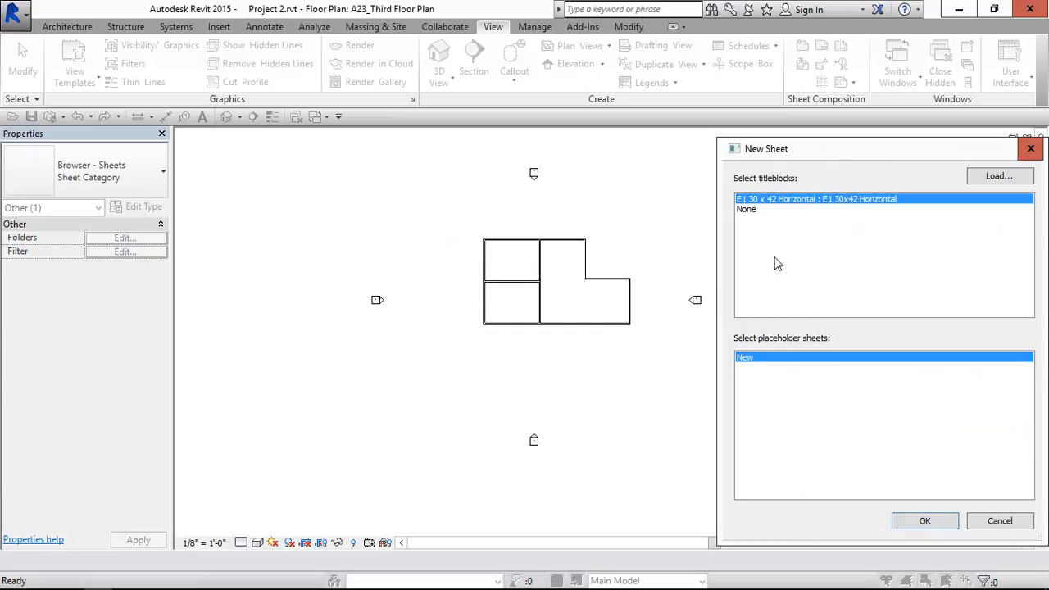
click(924, 521)
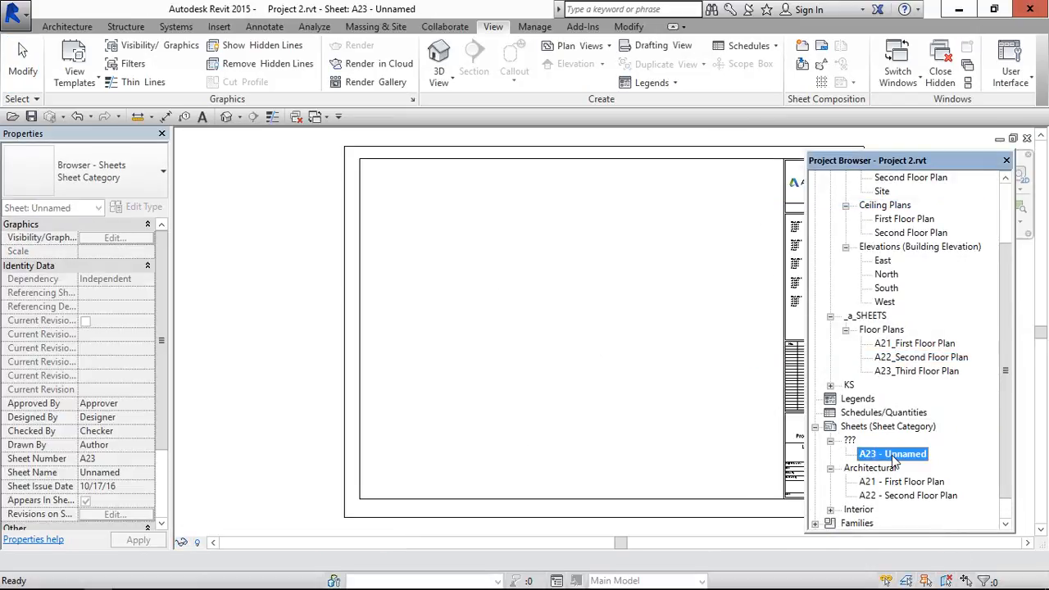
right_click(891, 453)
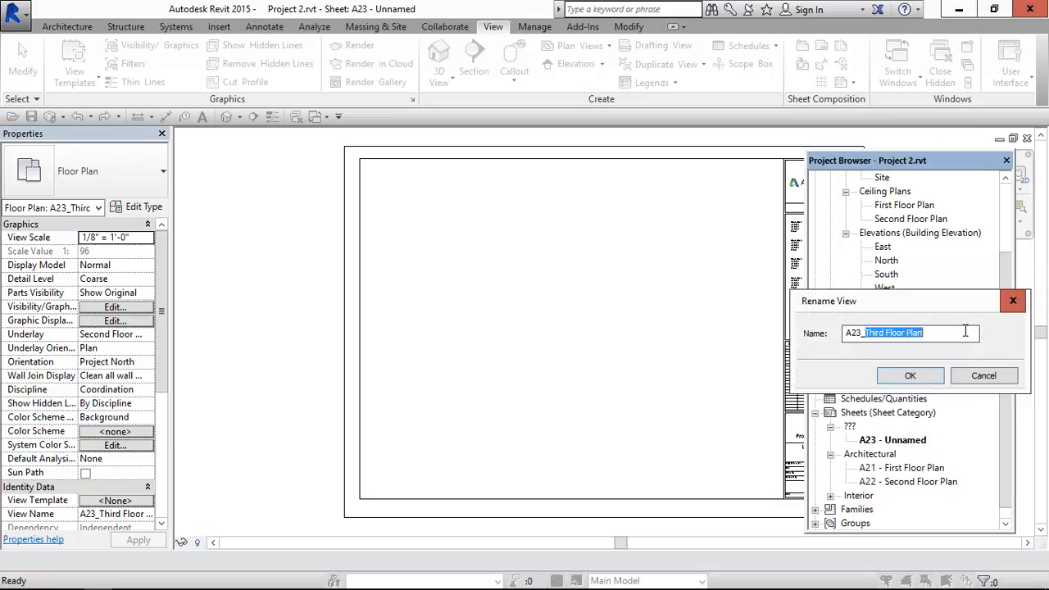
click(909, 375)
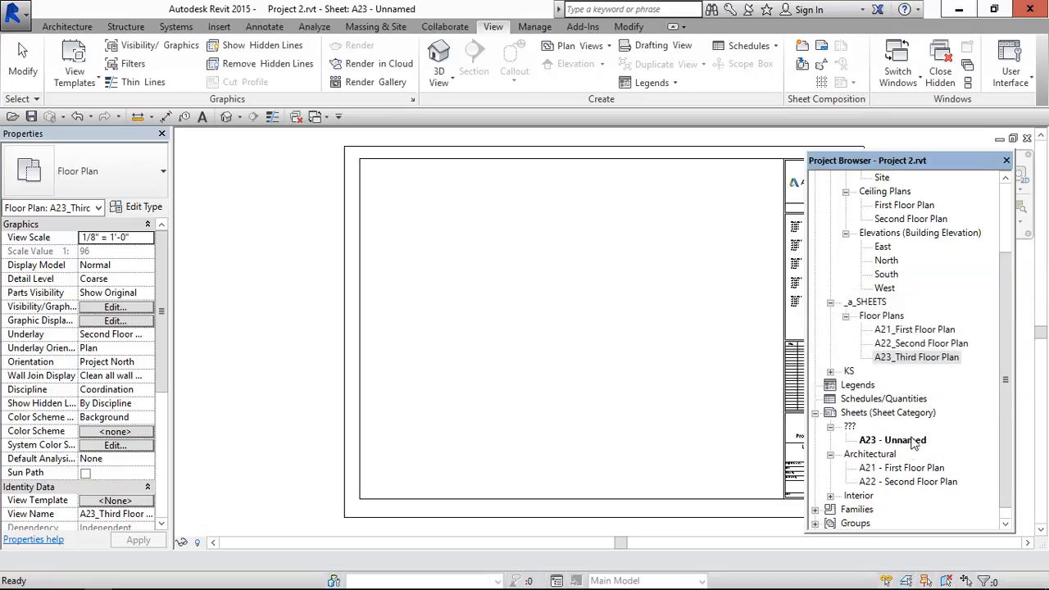
- Rename sheet A23 - Unnamed to Third Floor Plan
right_click(891, 440)
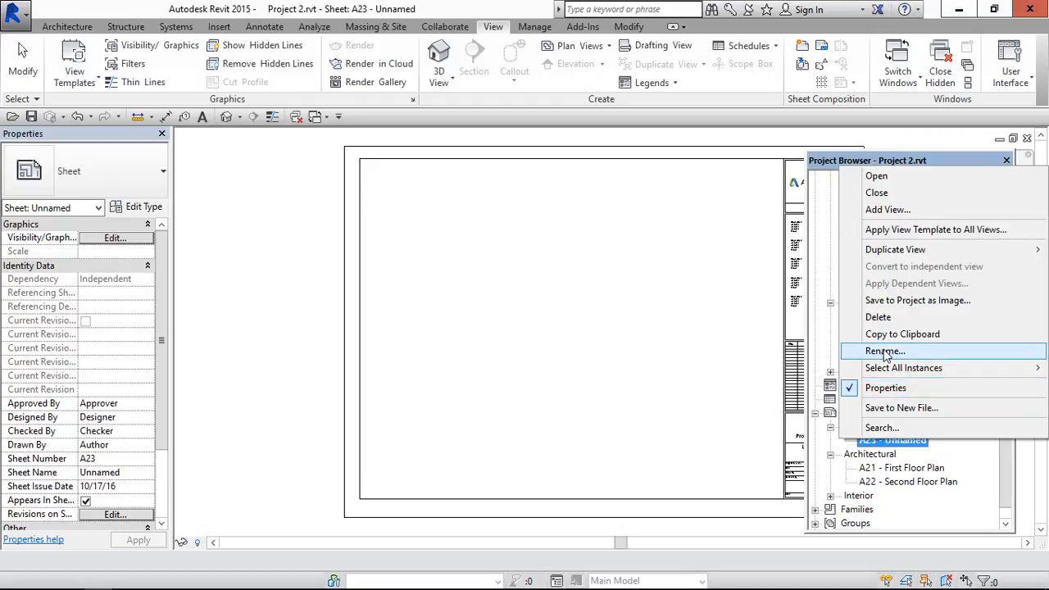
click(885, 350)
text(Third Floor Pla)
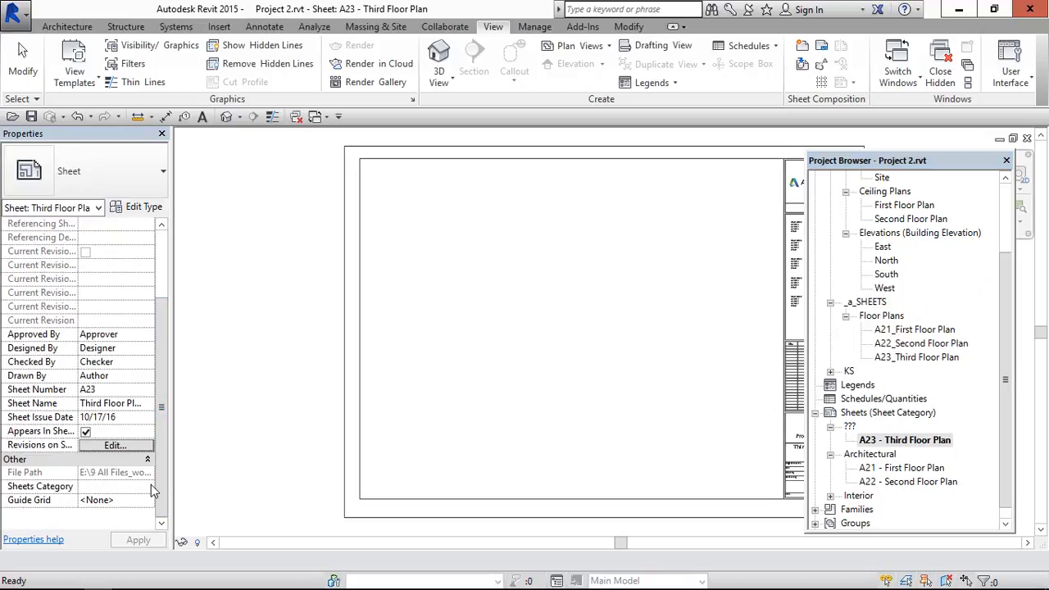
click(147, 485)
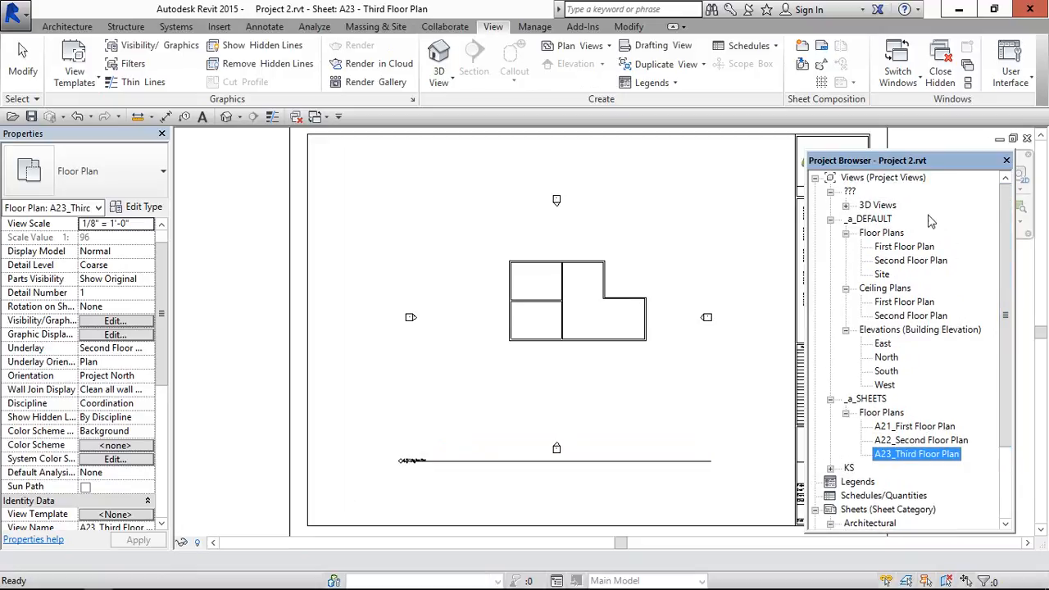
mouse_move(865, 413)
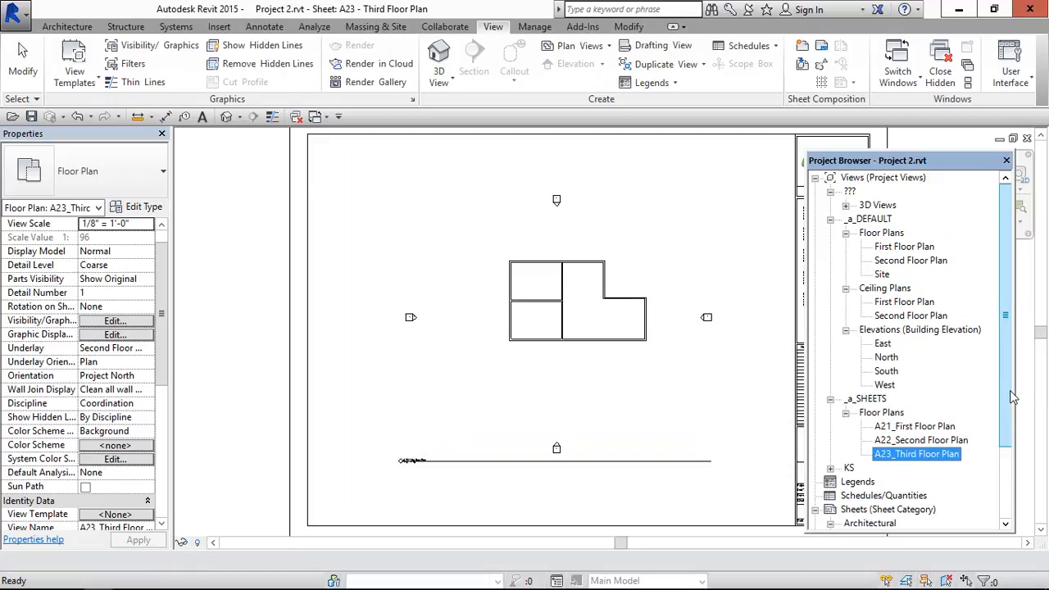
scroll(down, 3)
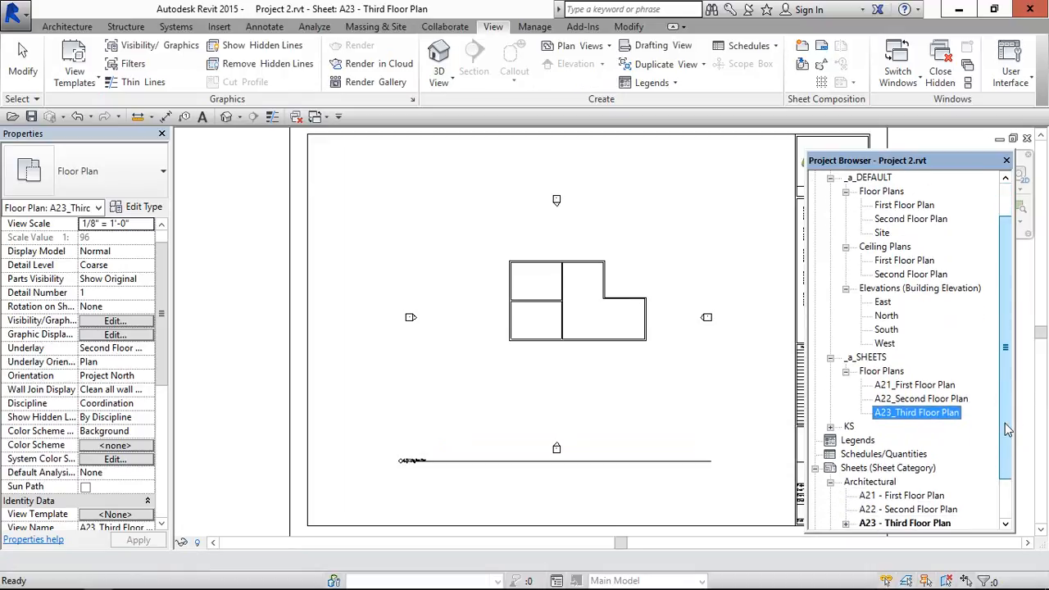
scroll(down, 3)
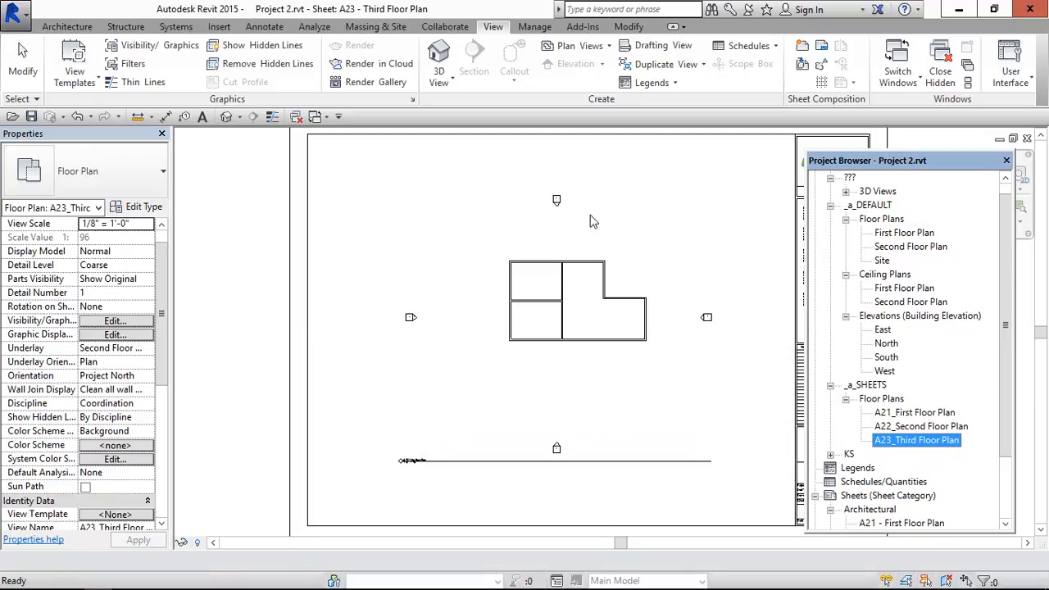
- Deactivate the sheet view and create a Reflected Ceiling Plan for A23_Third Floor Plan
double_click(916, 439)
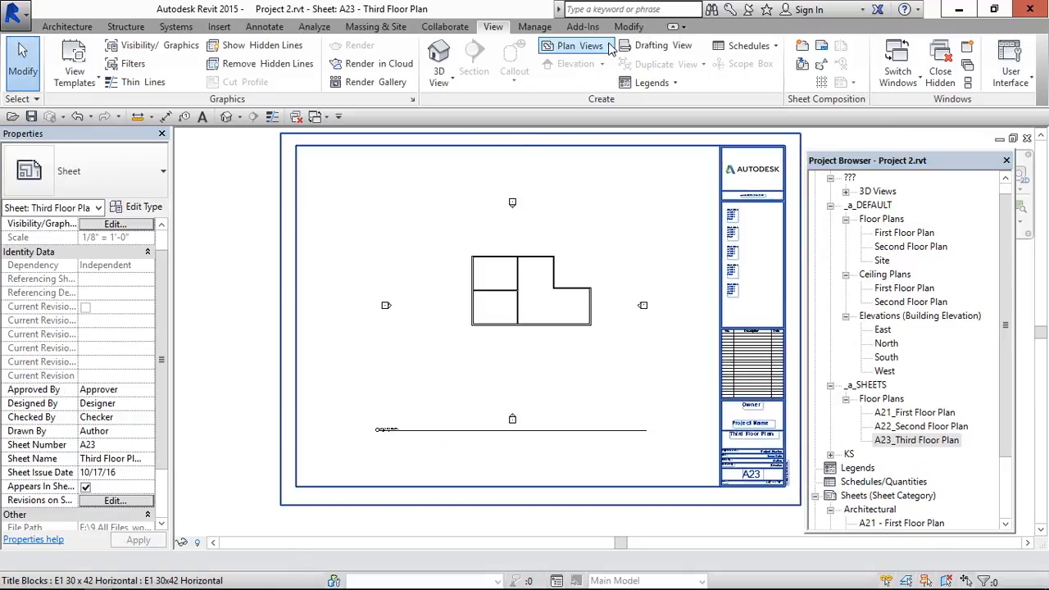
click(577, 45)
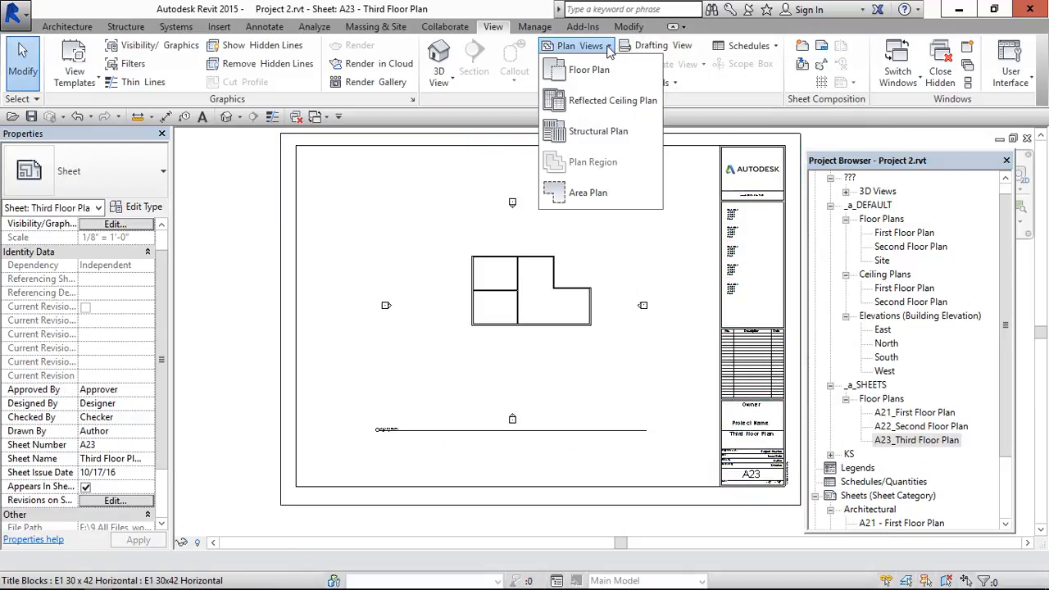
mouse_move(600, 100)
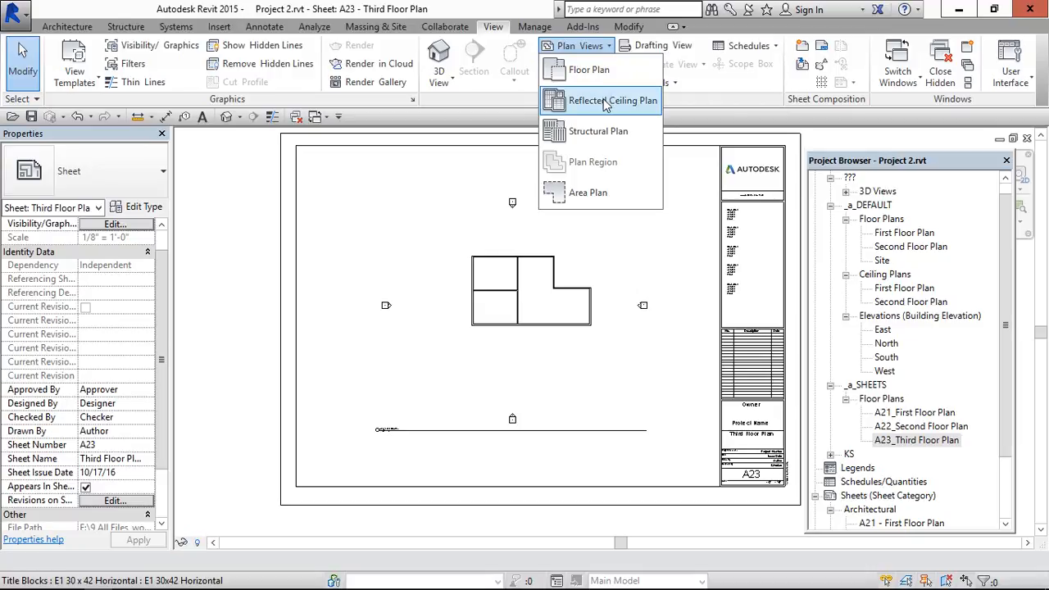
click(613, 100)
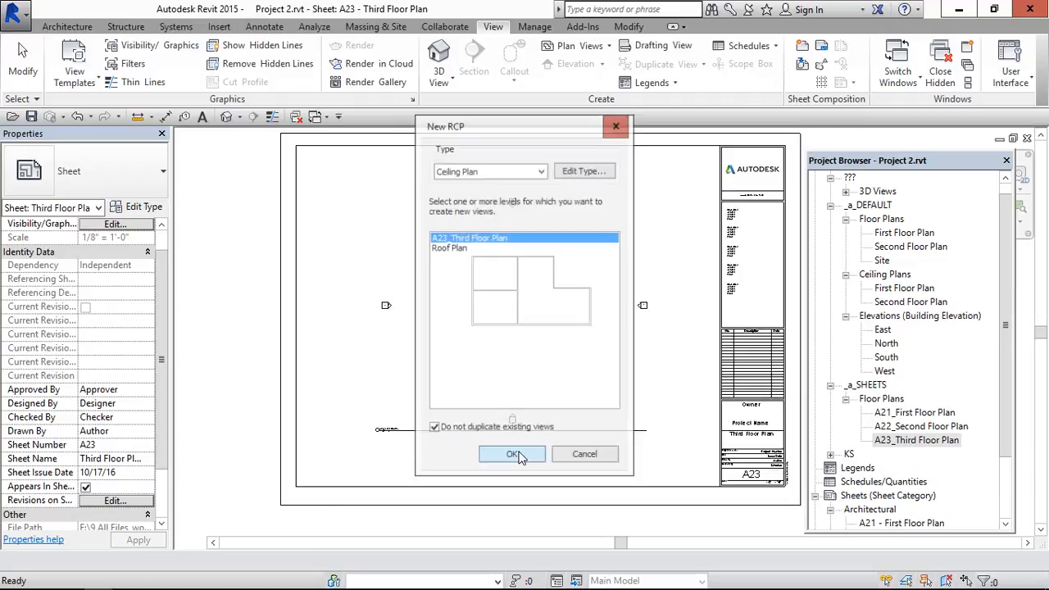
click(511, 454)
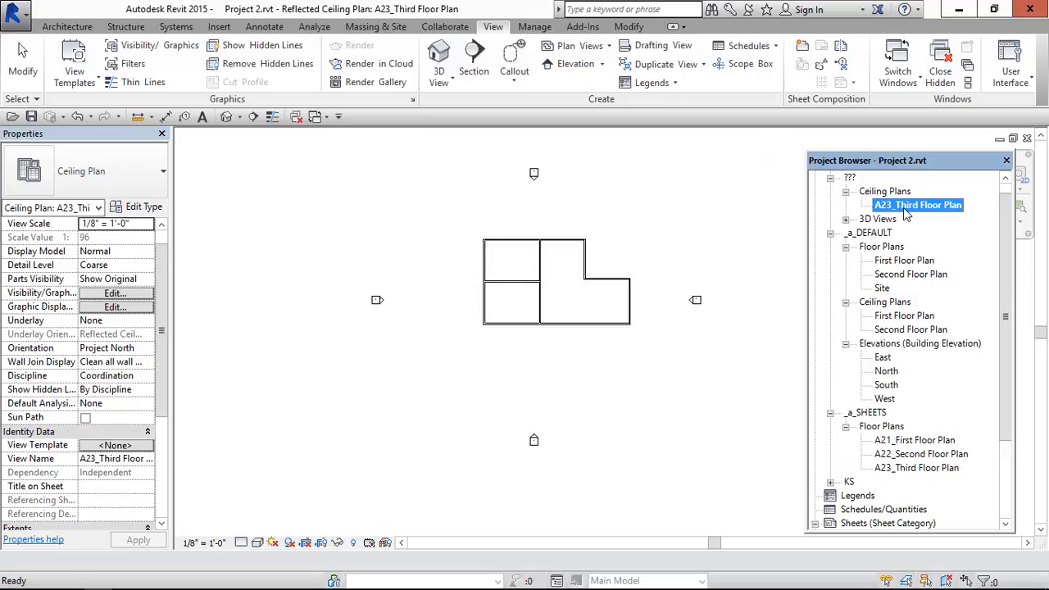
- Set the third-floor ceiling plan's Project Views parameter to _a_SHEETS
right_click(918, 205)
text(_a_SHEETS)
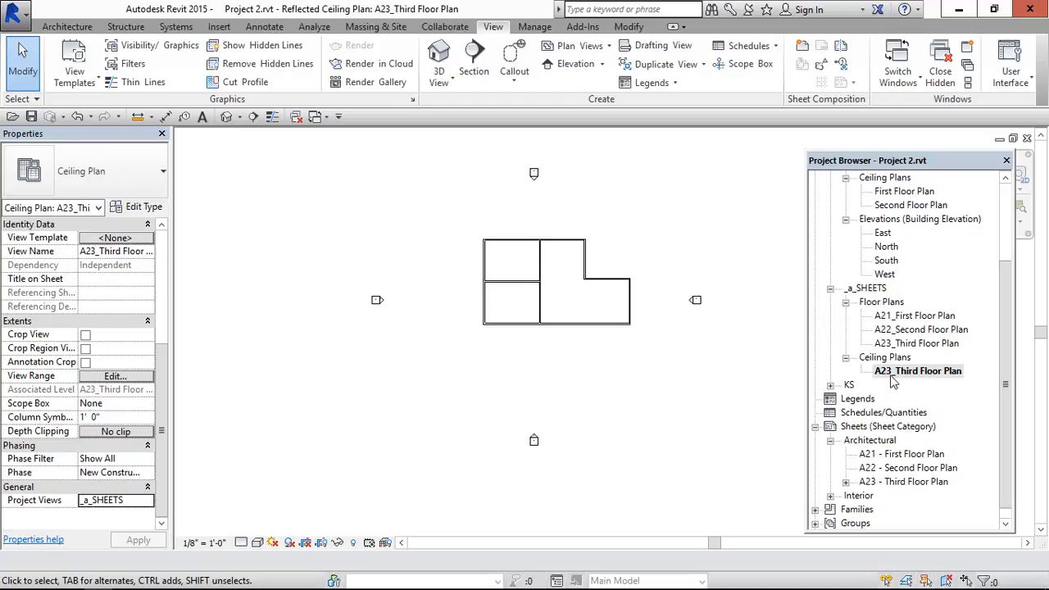
mouse_move(829, 457)
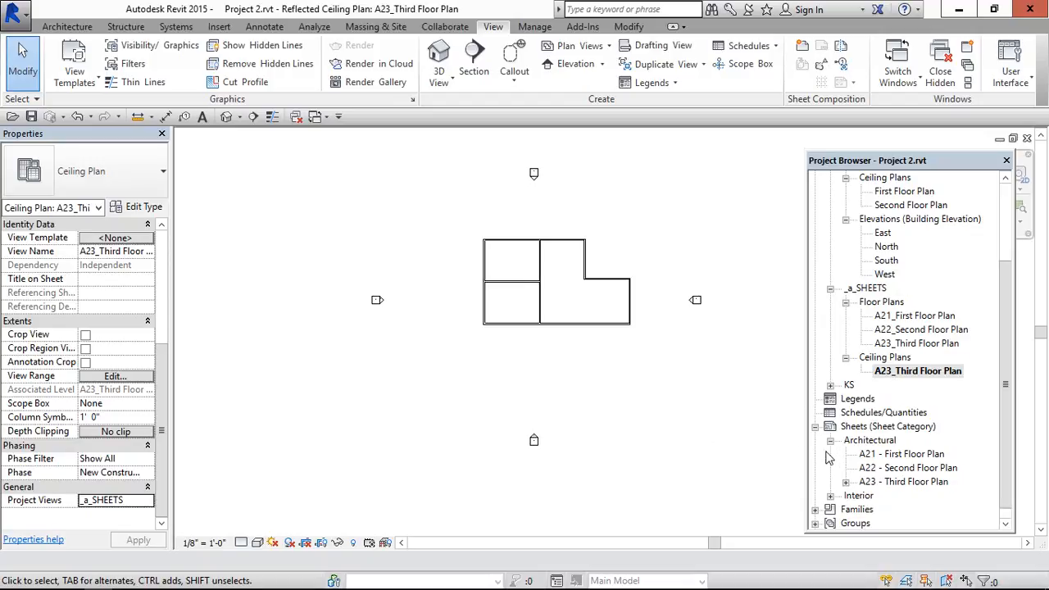
mouse_move(644, 393)
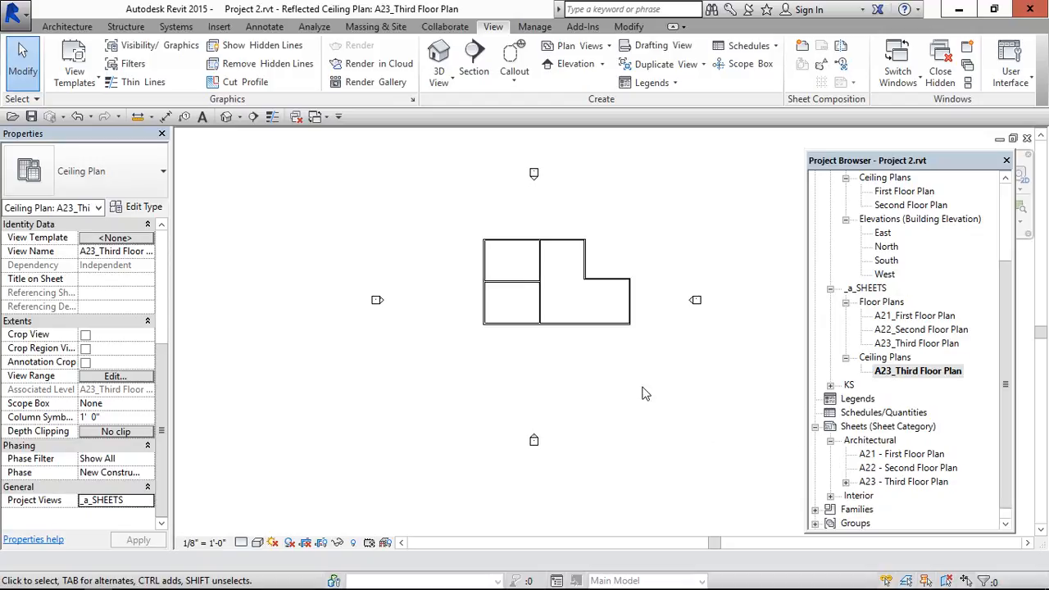
mouse_move(917, 423)
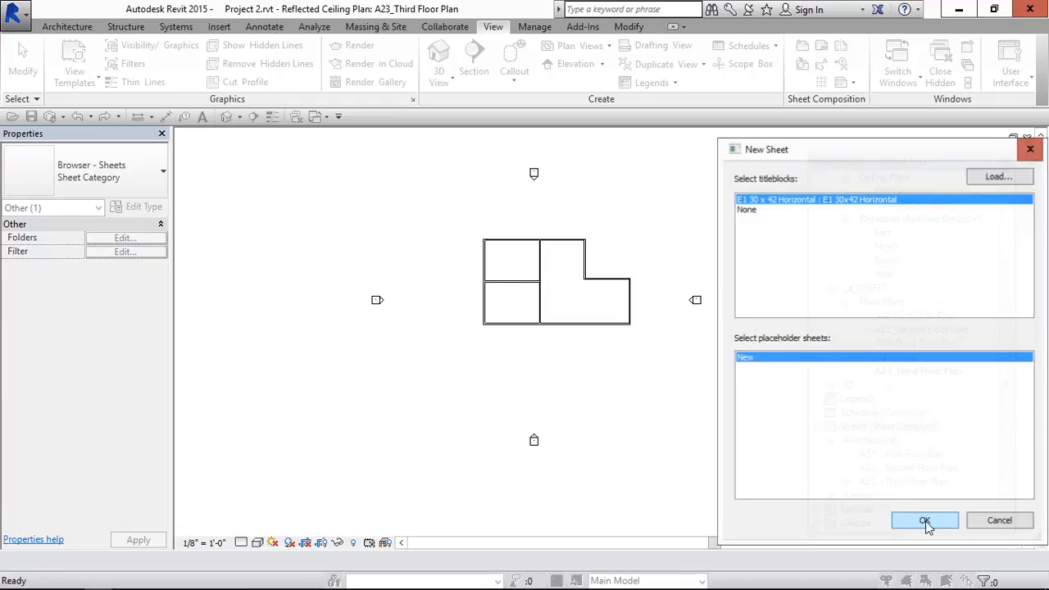
- Create sheet A24 with the E1 30x42 Horizontal title block, Sheets Category Architectural
click(924, 521)
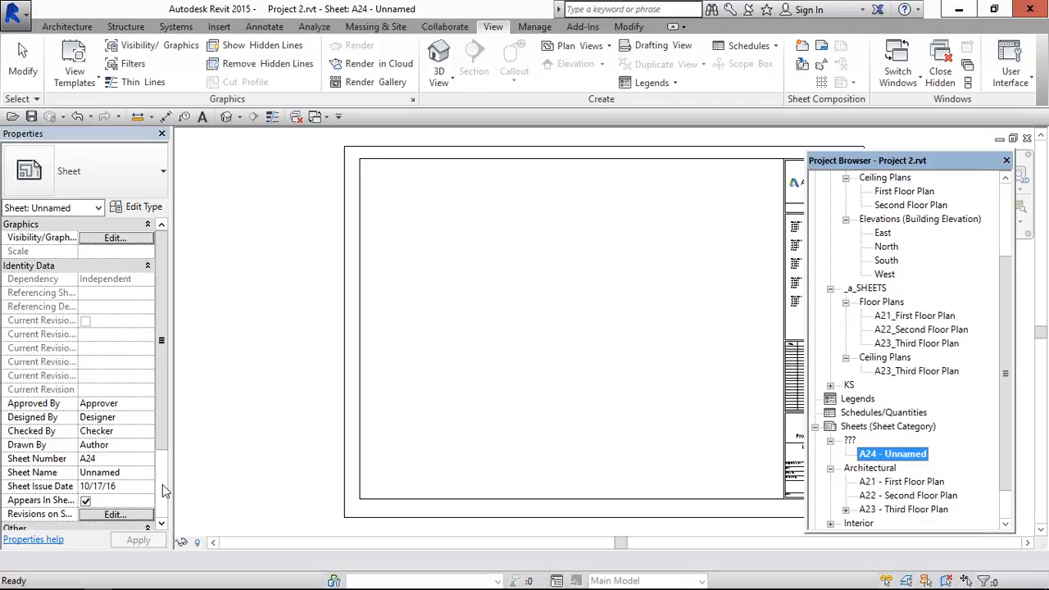
click(145, 485)
text(Architectural)
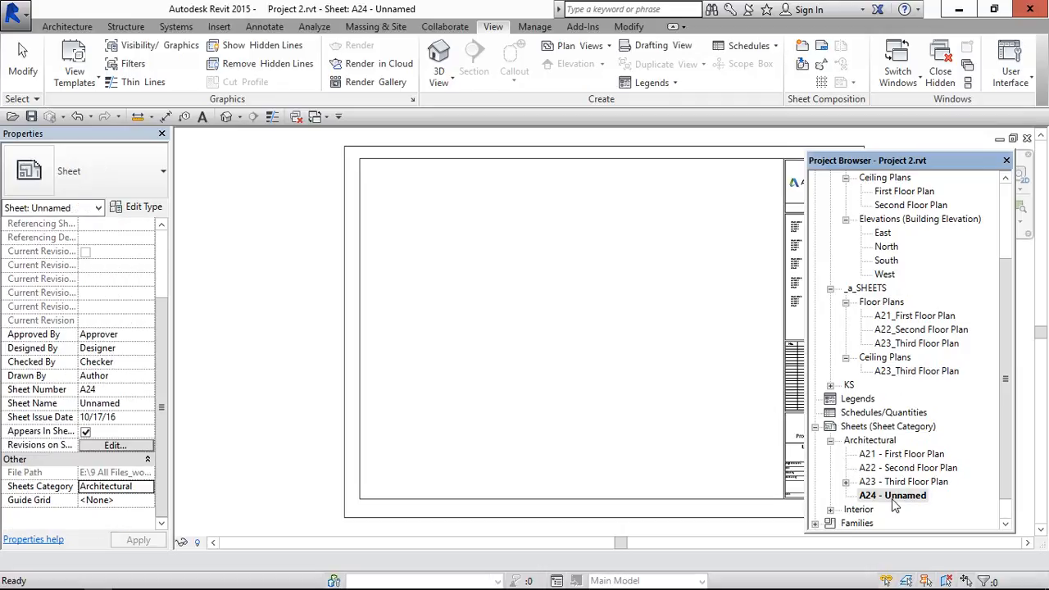
click(916, 370)
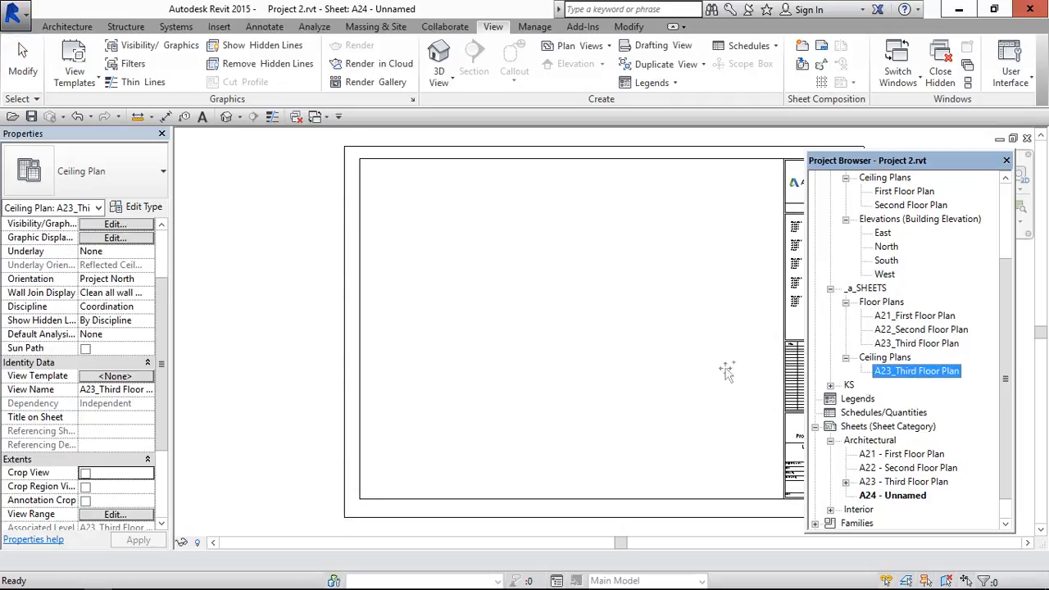
- Drop the ceiling plan onto sheet A24 and rename the sheet Third Floor Ceiling Plan
click(580, 319)
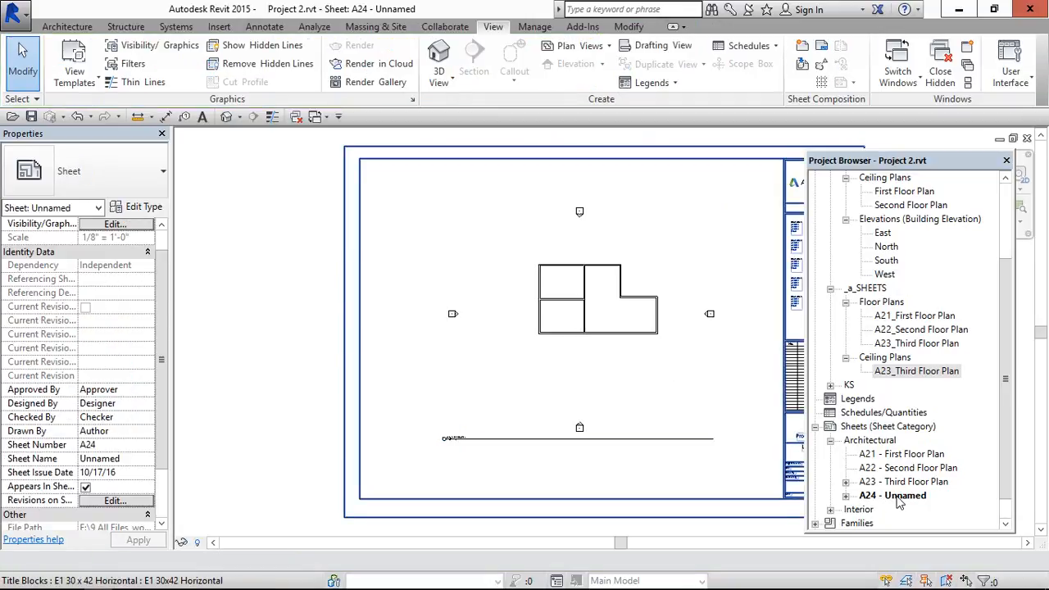
right_click(892, 494)
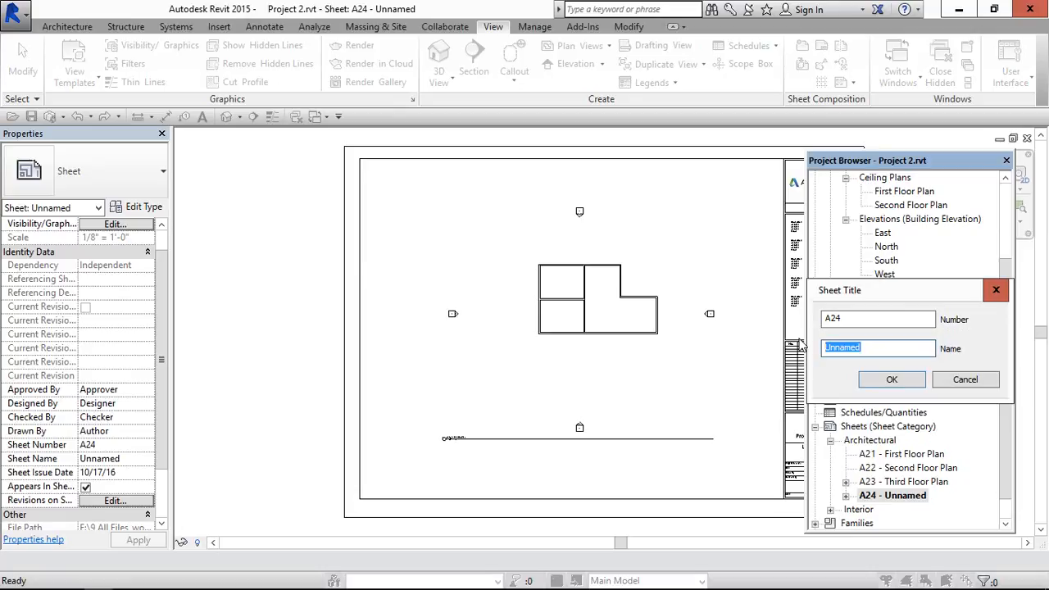
text(Third Floor Ceiling p)
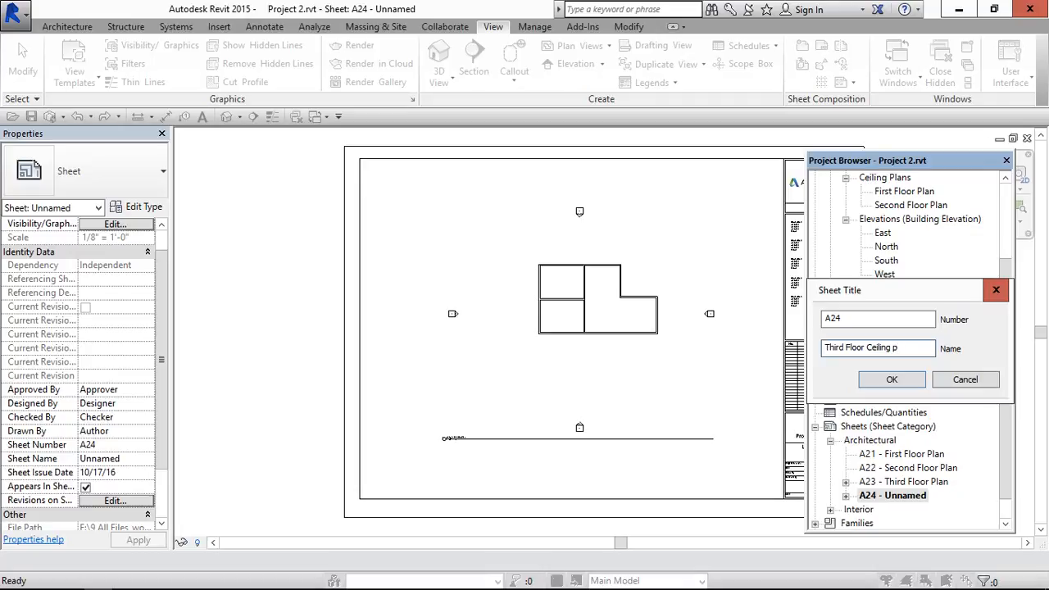
text(Plan)
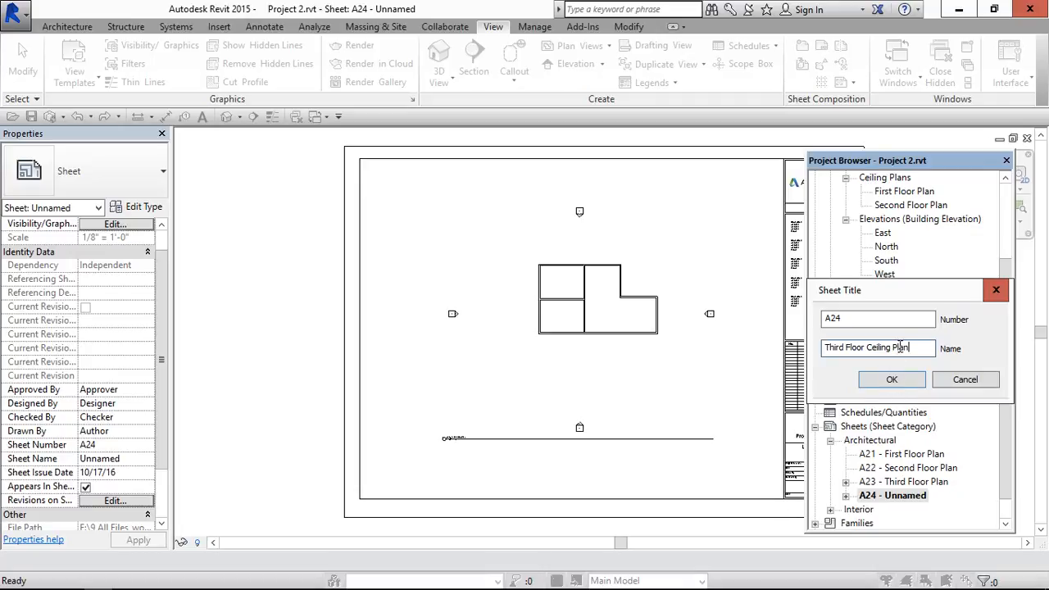
triple_click(877, 348)
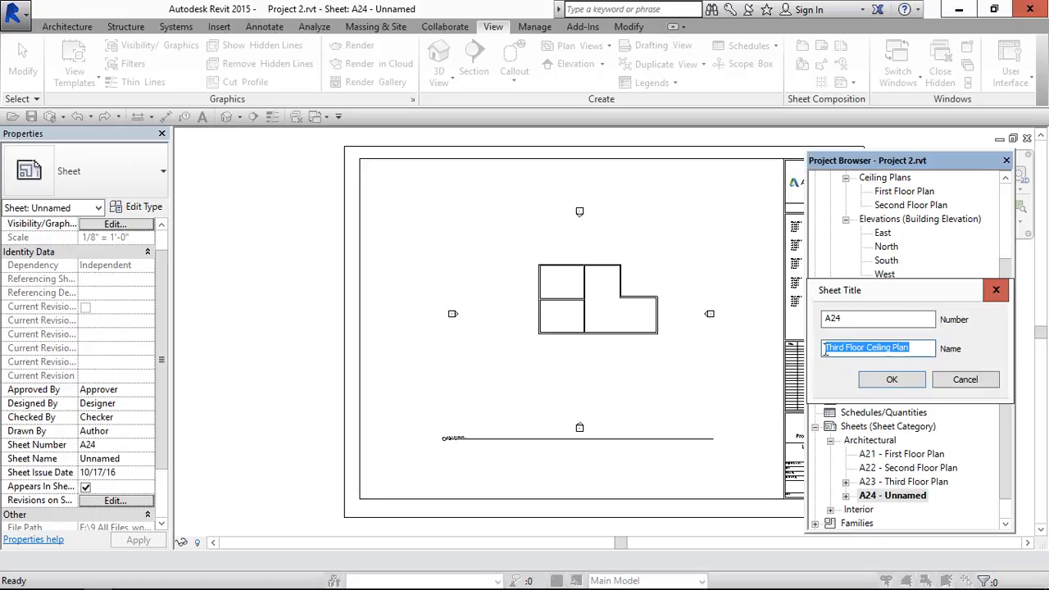
click(891, 379)
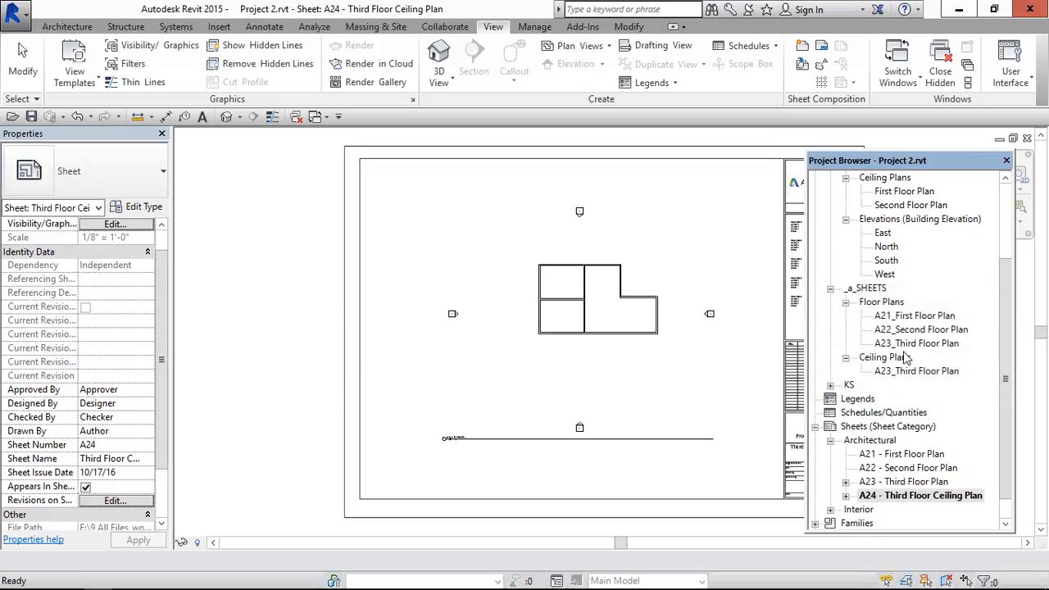
- Rename the ceiling plan view to 'Third Floor Ceiling Plan', renaming its matching level and views too
right_click(914, 370)
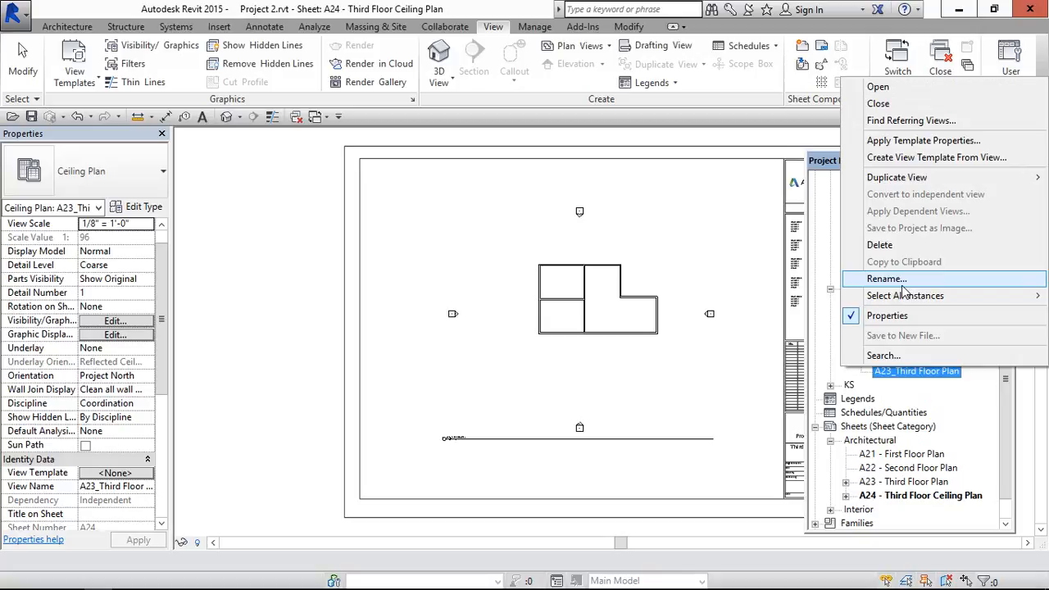
click(886, 278)
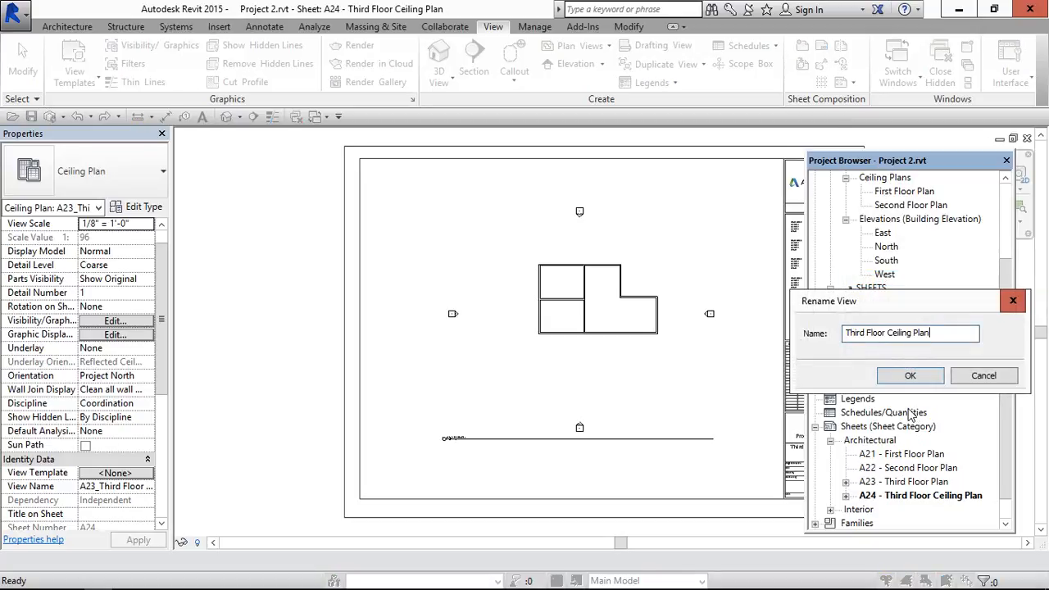
click(909, 375)
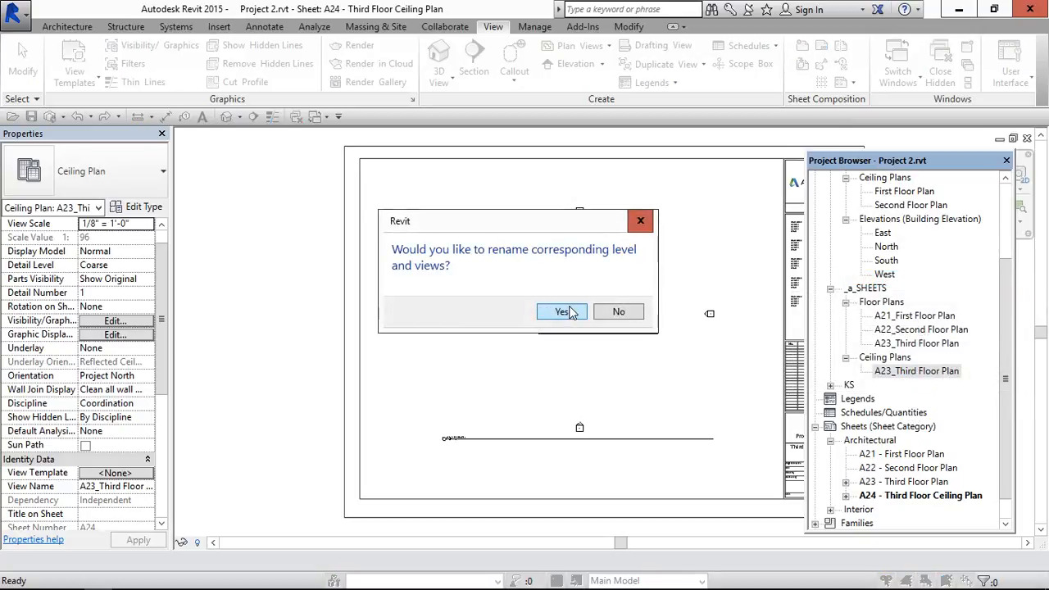
click(560, 312)
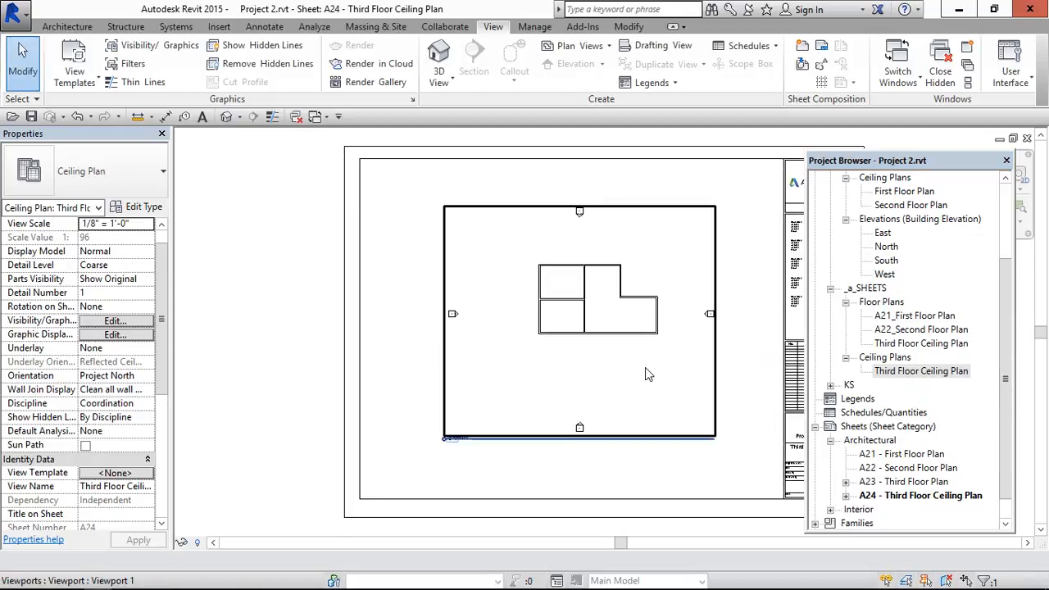
click(579, 320)
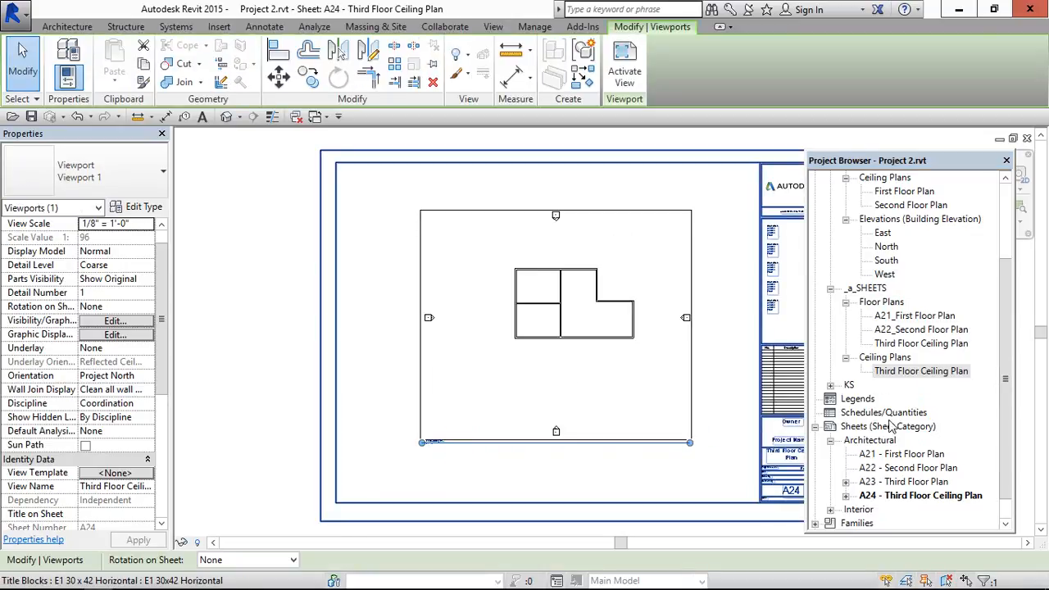
mouse_move(898, 436)
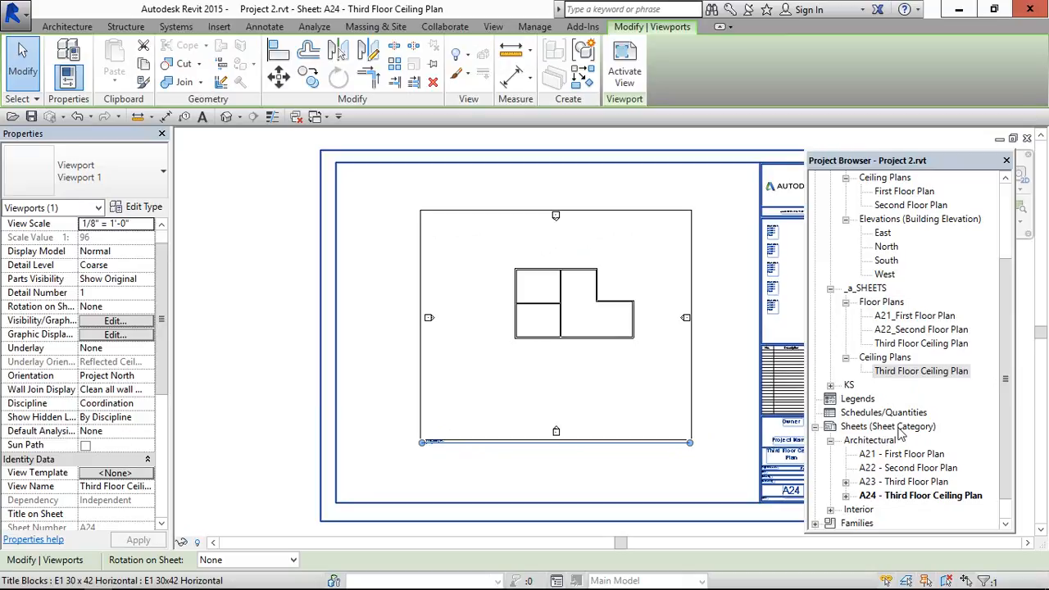
mouse_move(916, 344)
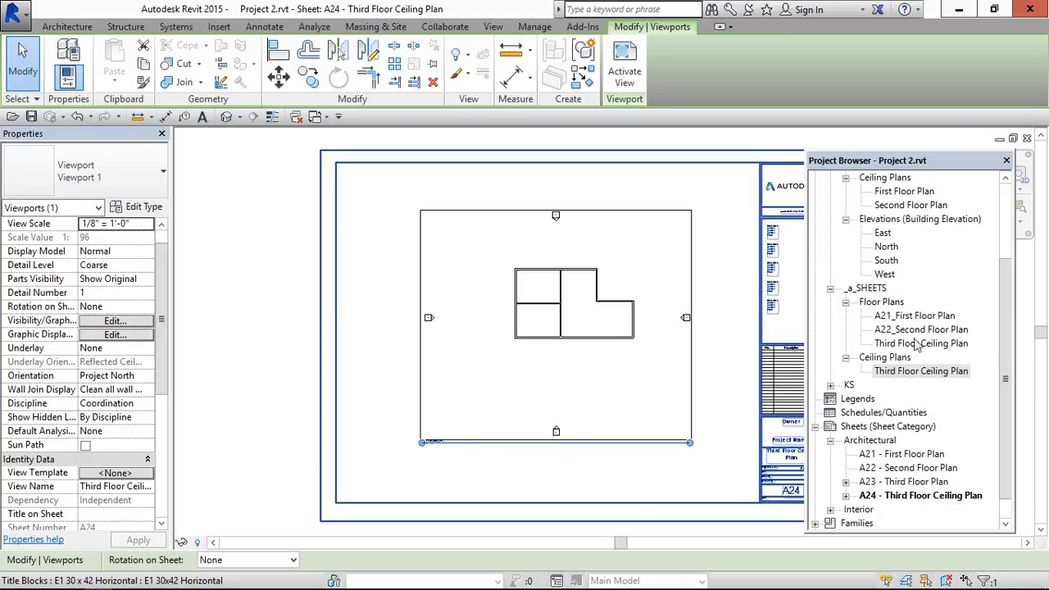